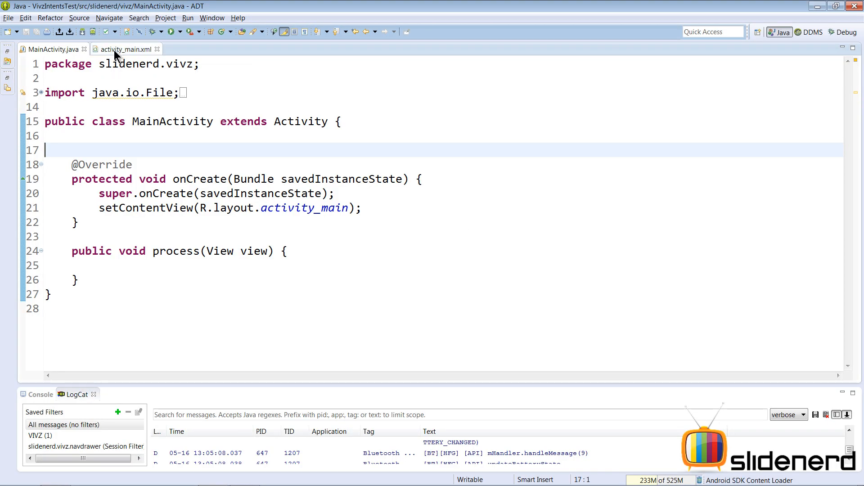
Step: Review the Take Picture button in activity_main.xml, including its takePicture id and onClick process attribute
{"action": "left_click", "coordinate": [127, 49]}
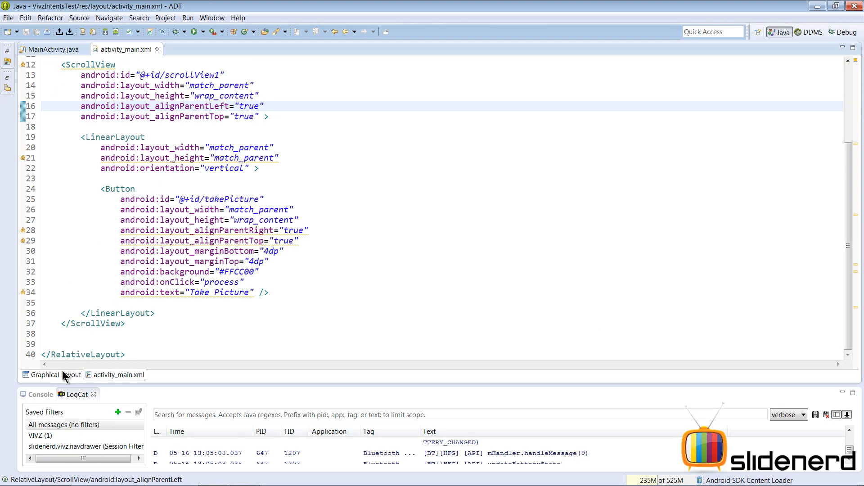
{"action": "left_click", "coordinate": [45, 375]}
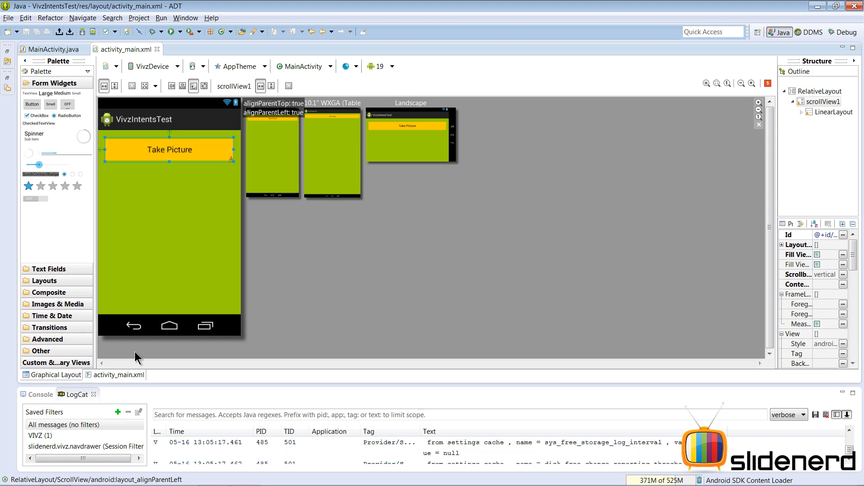
{"action": "left_click", "coordinate": [118, 375]}
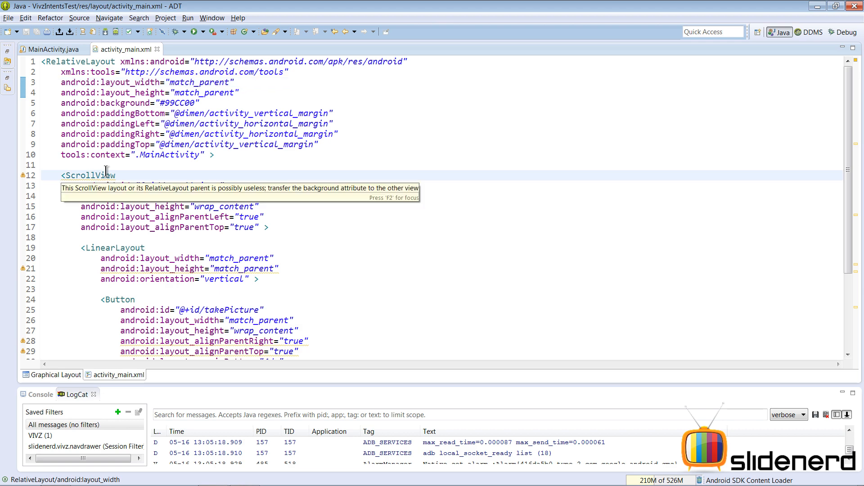
{"action": "scroll", "scroll_direction": "down", "scroll_amount": 3}
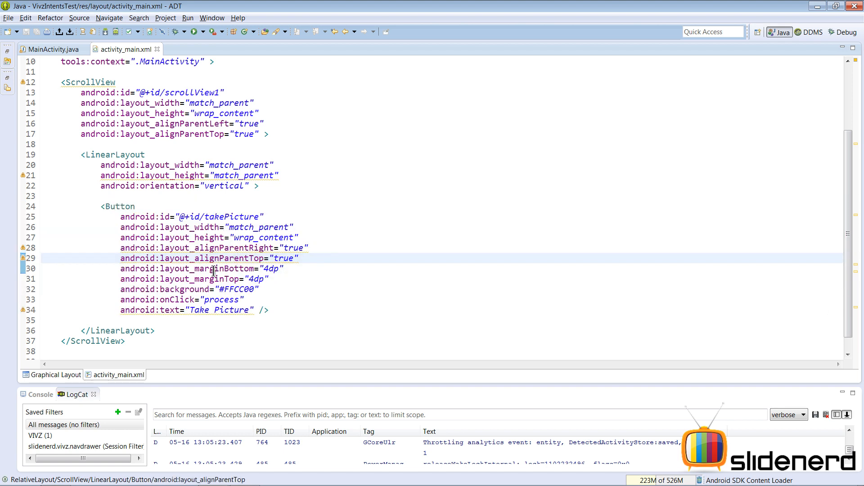
{"action": "double_click", "coordinate": [221, 216]}
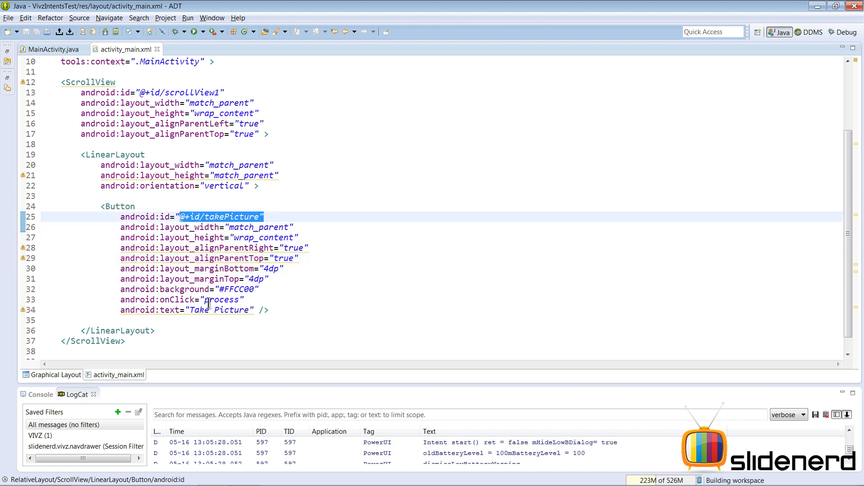
{"action": "left_click", "coordinate": [218, 299]}
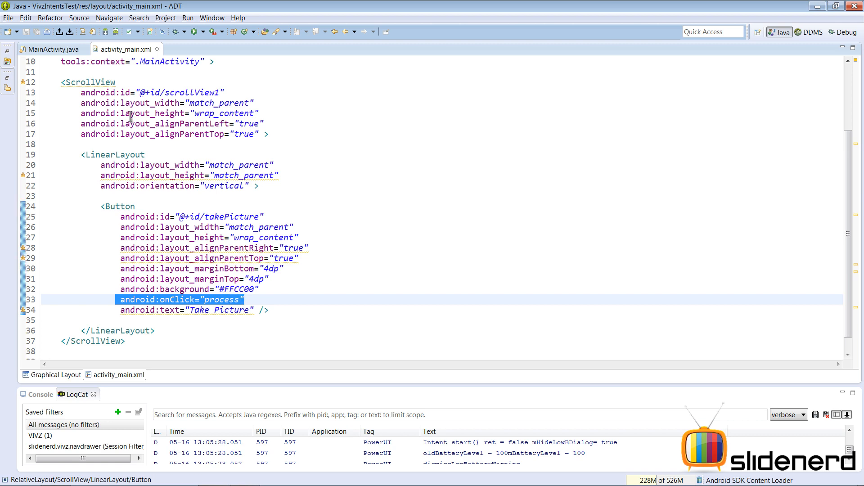
Step: In MainActivity's process method, declare Intent intent = new Intent(MediaStore.ACTION_IMAGE_CAPTURE)
{"action": "left_click", "coordinate": [50, 49]}
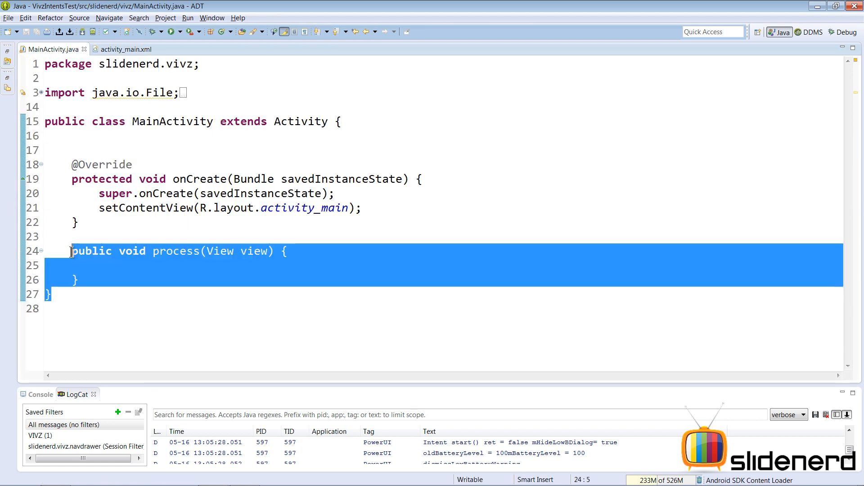
{"action": "left_click", "coordinate": [216, 265]}
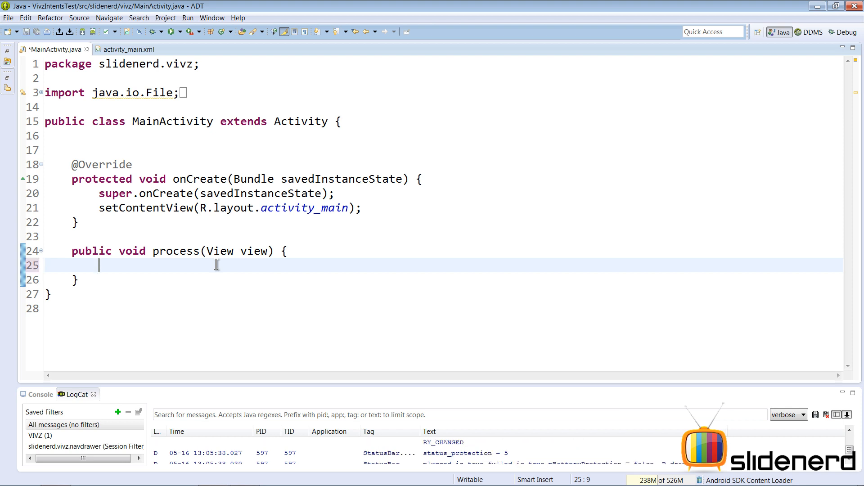
{"action": "type", "text": "Intent intent=new Intent"}
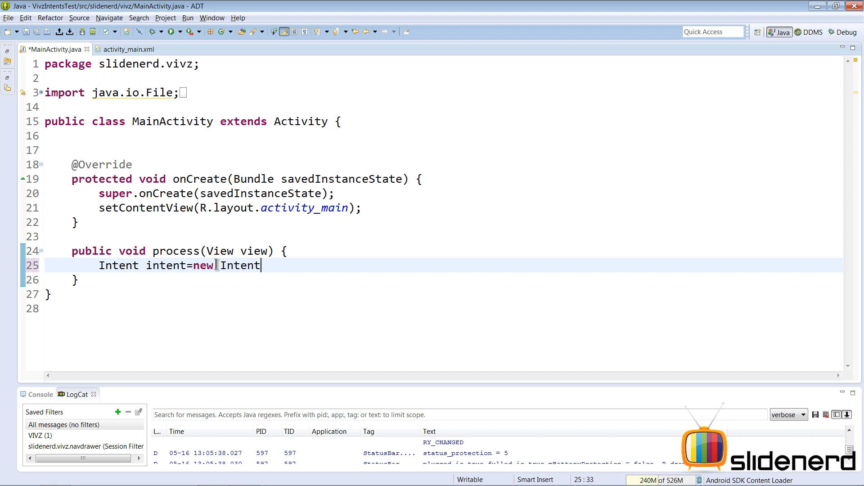
{"action": "type", "text": "();"}
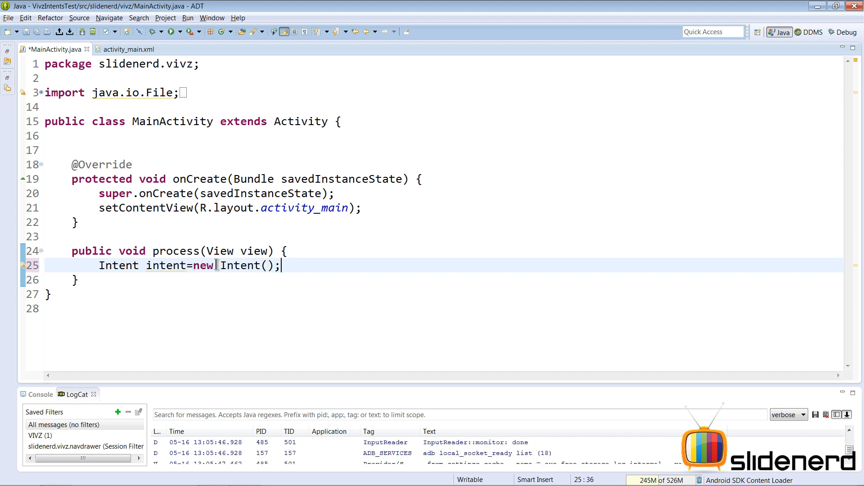
{"action": "type", "text": "Media"}
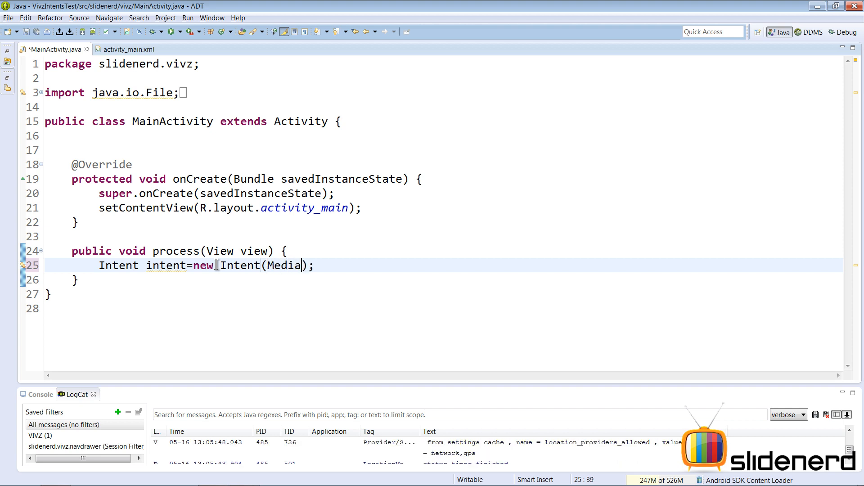
{"action": "type", "text": "Store.ACTION_IMAGE_CAPTURE"}
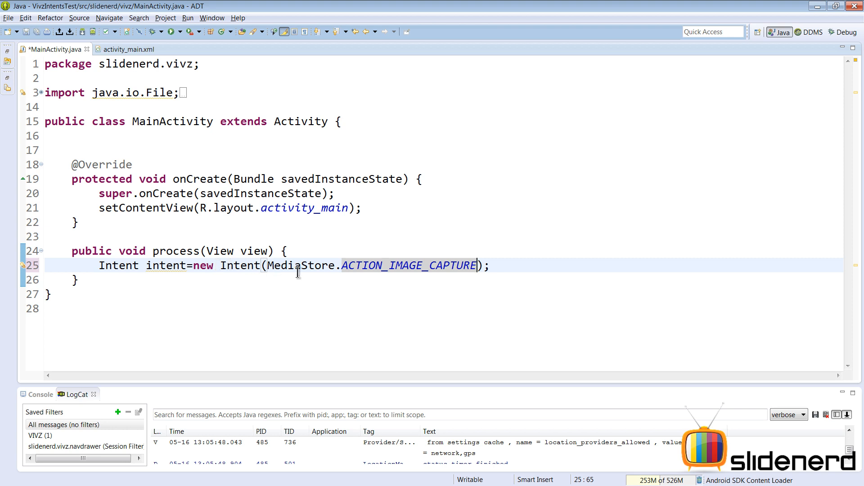
{"action": "double_click", "coordinate": [297, 266]}
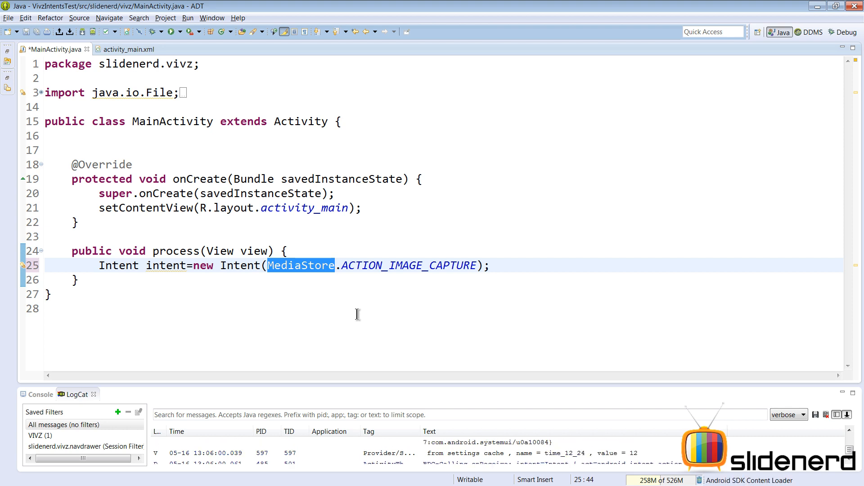
{"action": "mouse_move", "coordinate": [494, 256]}
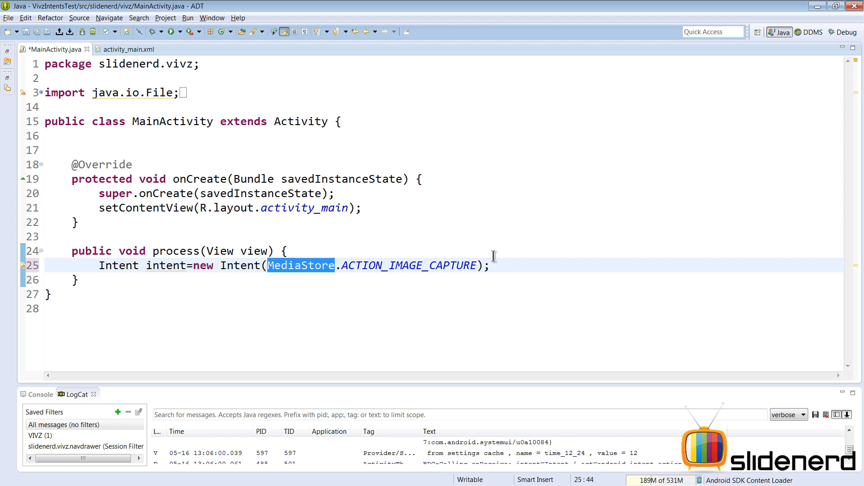
{"action": "left_click", "coordinate": [499, 265]}
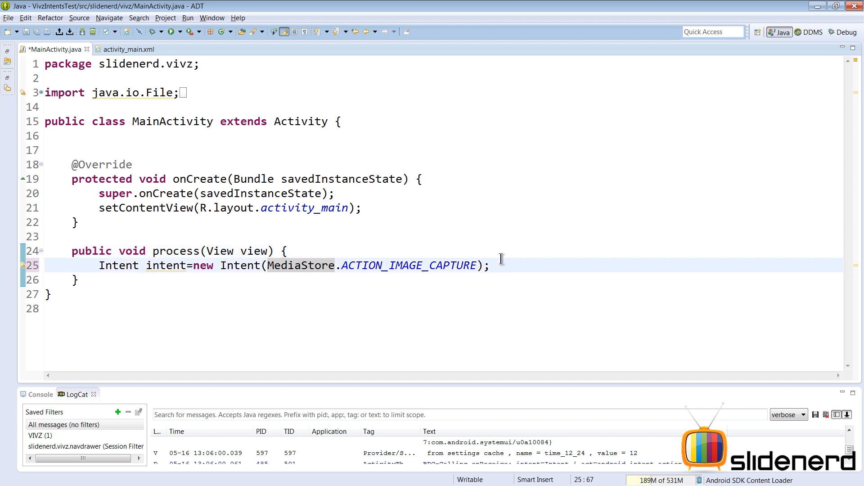
Step: Add intent.putExtra calls for MediaStore.EXTRA_OUTPUT and EXTRA_VIDEO_QUALITY with value 1
{"action": "key", "text": "Return"}
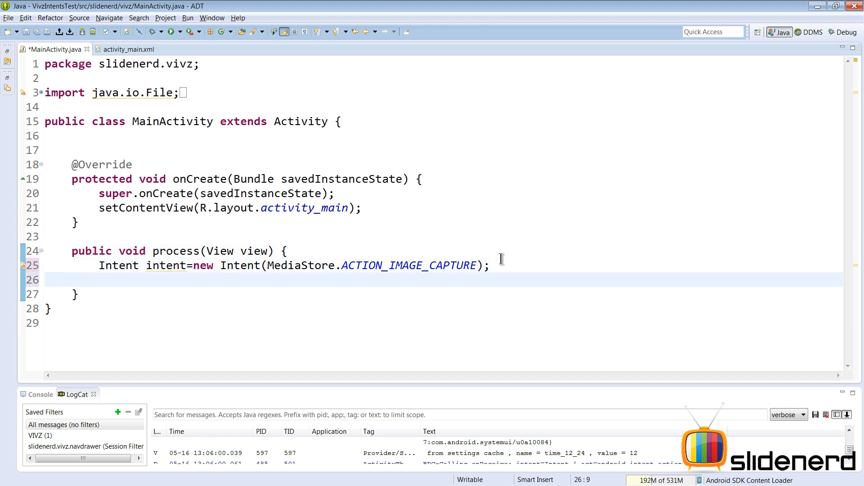
{"action": "type", "text": "intn"}
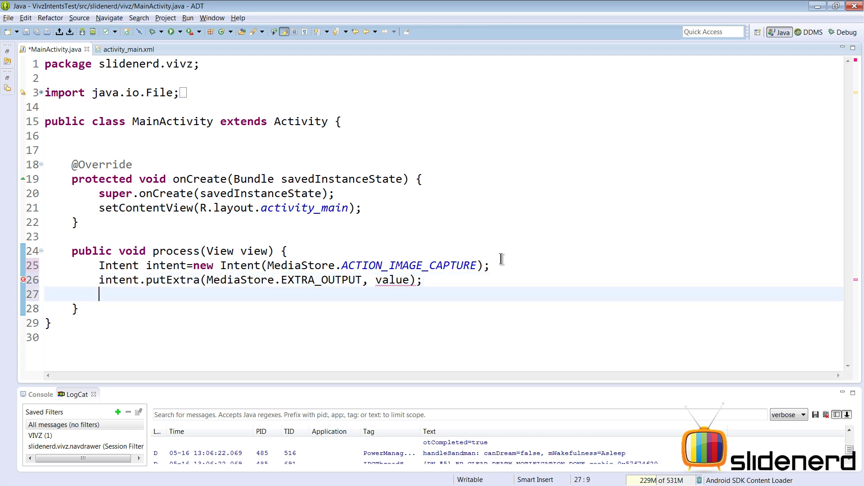
{"action": "type", "text": "intne"}
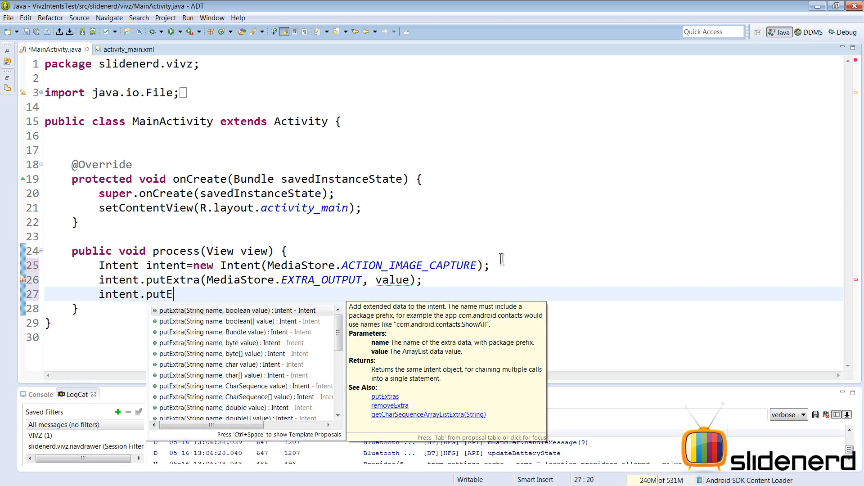
{"action": "type", "text": "xtra(MediaStore., value"}
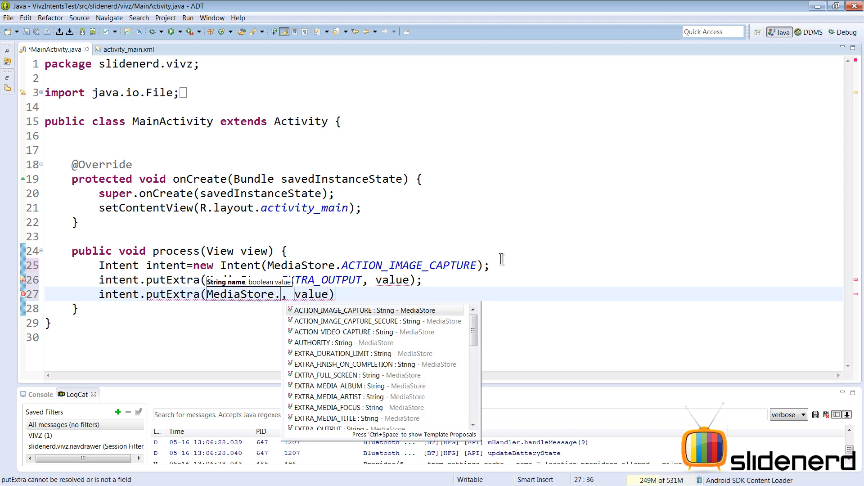
{"action": "type", "text": "EXTRA_VIDEO_QUALITY"}
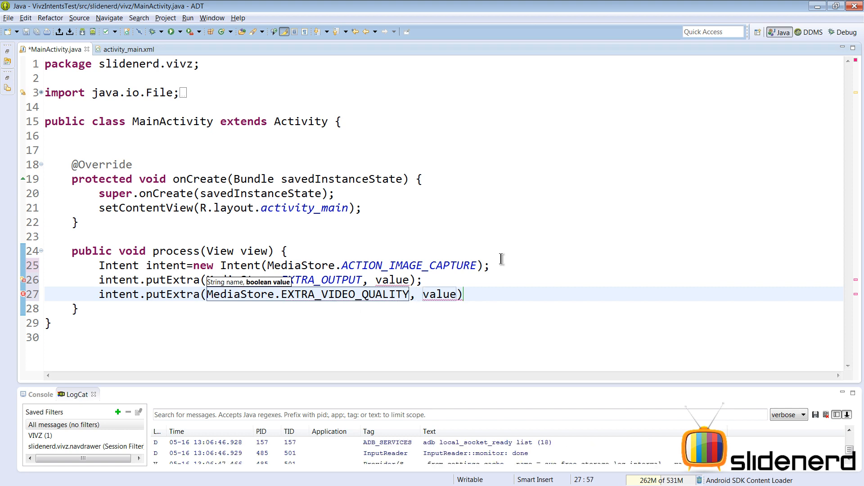
{"action": "double_click", "coordinate": [441, 294]}
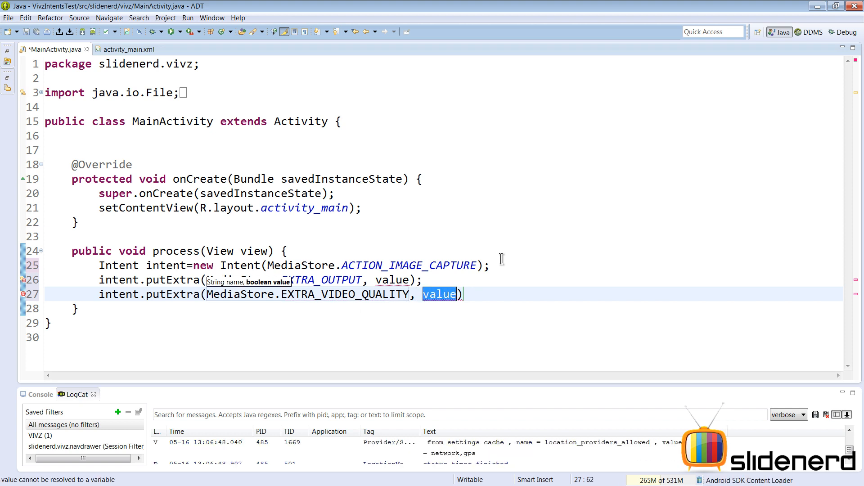
{"action": "type", "text": "1"}
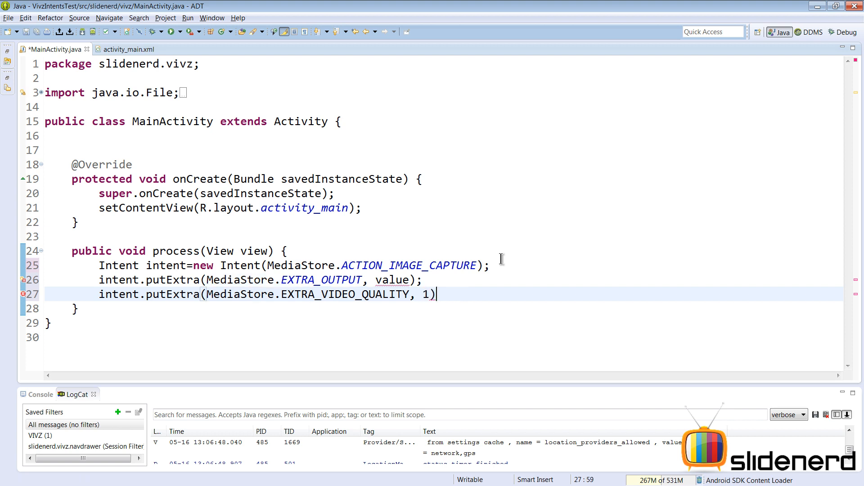
{"action": "type", "text": ";"}
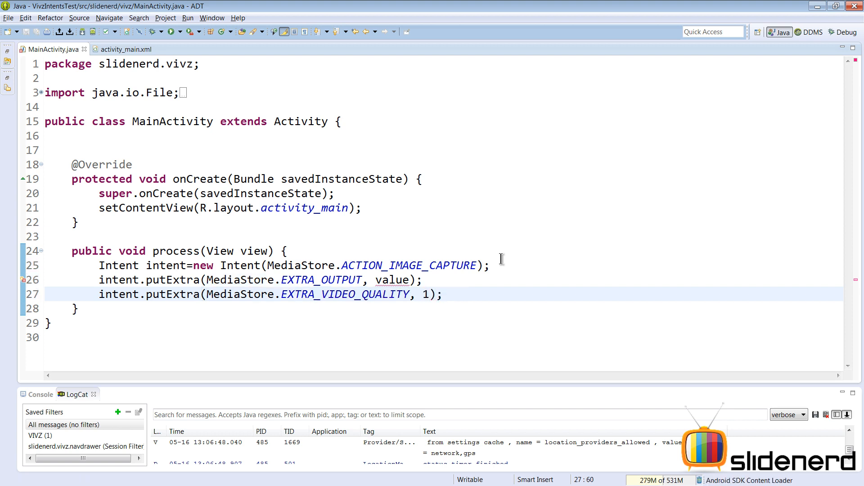
Step: Declare an imageFile field and begin assigning imageFile = new File() in process
{"action": "left_click", "coordinate": [49, 150]}
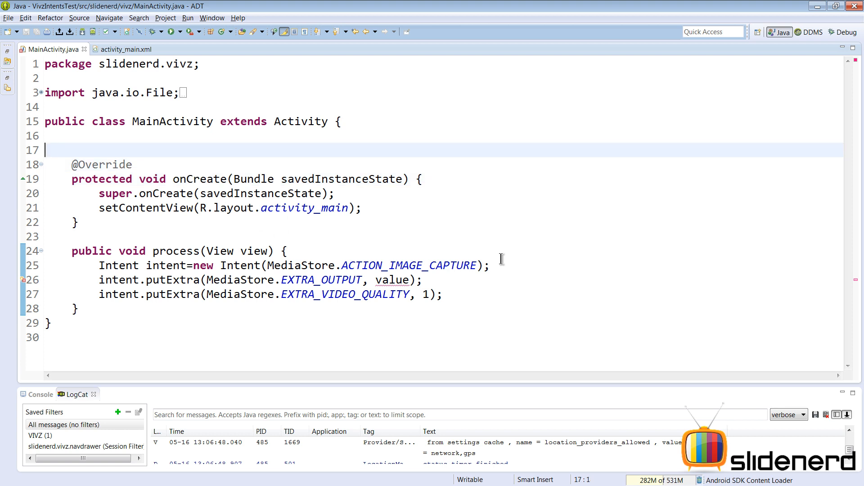
{"action": "type", "text": "private File imageFile;"}
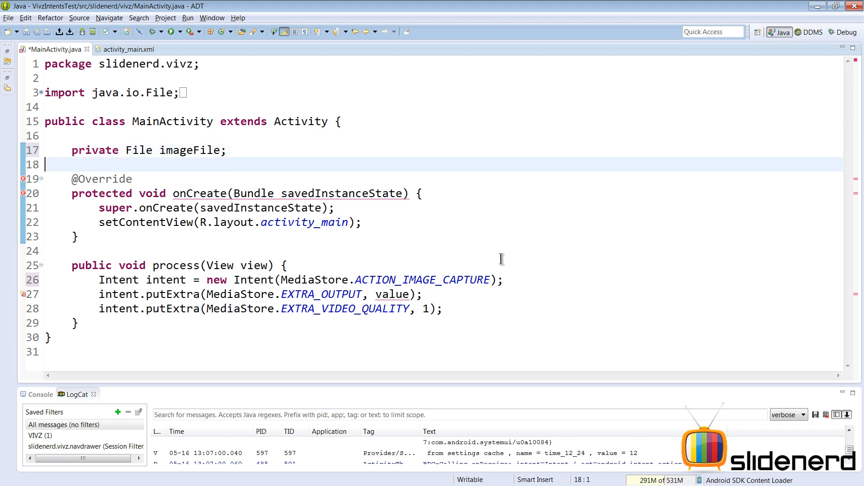
{"action": "left_click", "coordinate": [227, 280]}
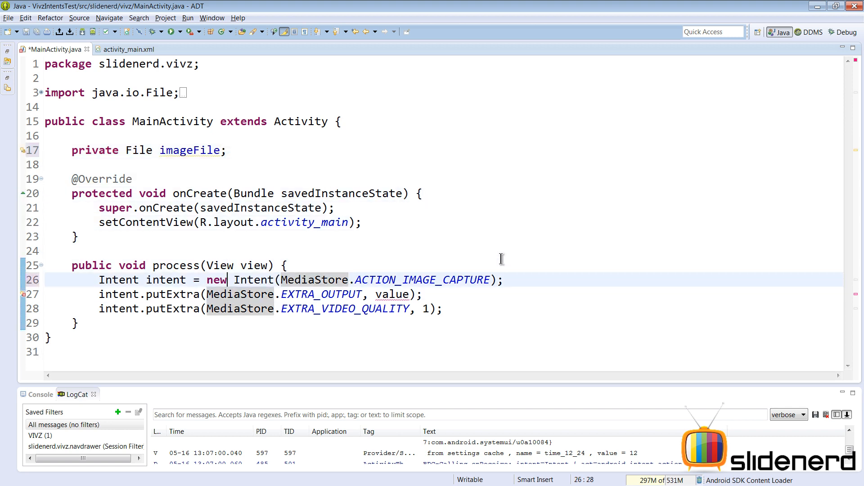
{"action": "type", "text": "imageF"}
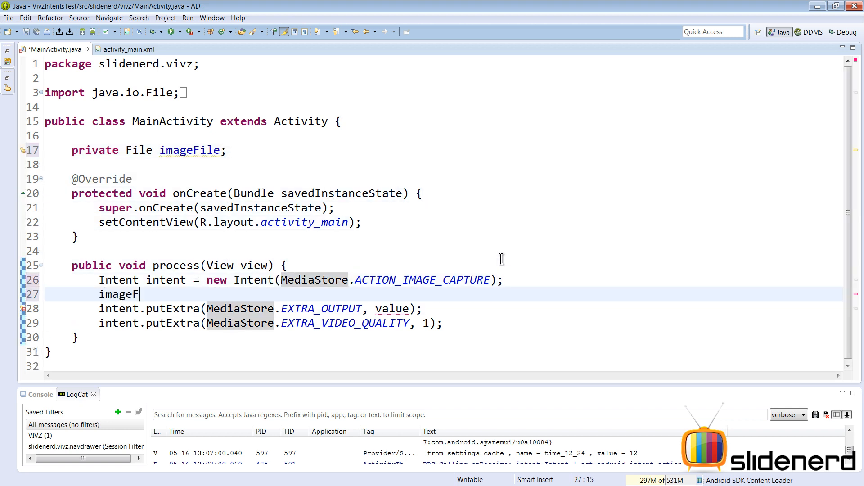
{"action": "type", "text": "ile="}
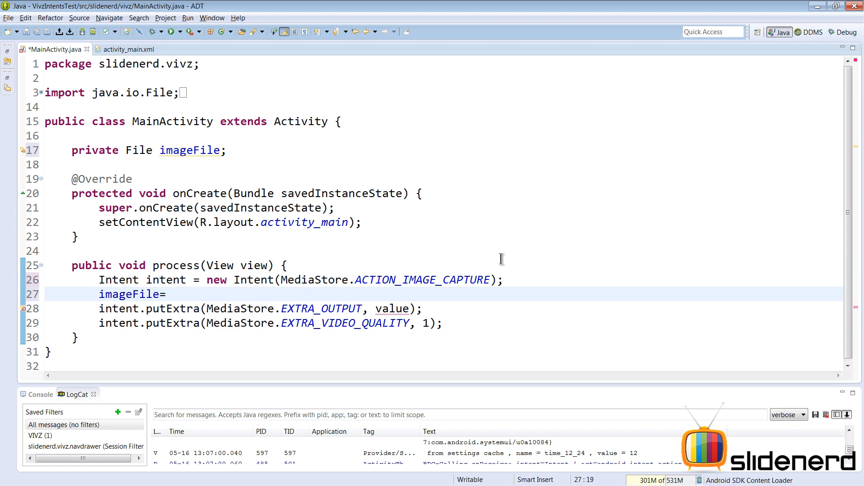
{"action": "type", "text": "new File"}
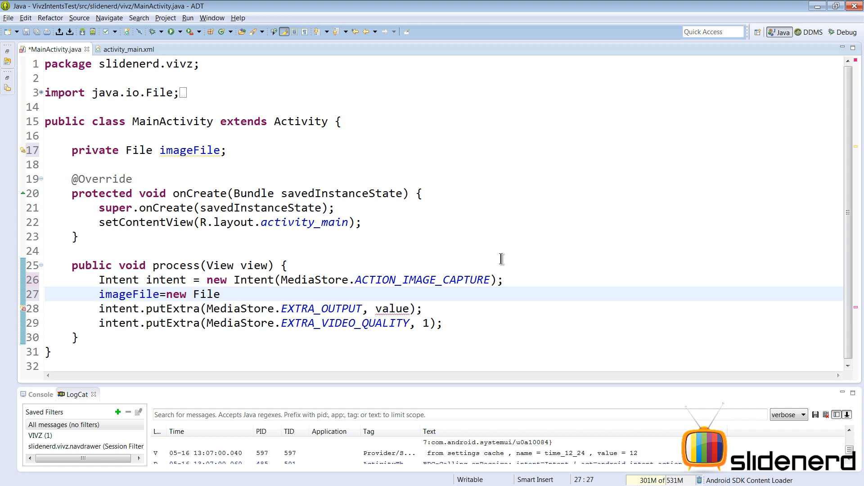
{"action": "type", "text": "()"}
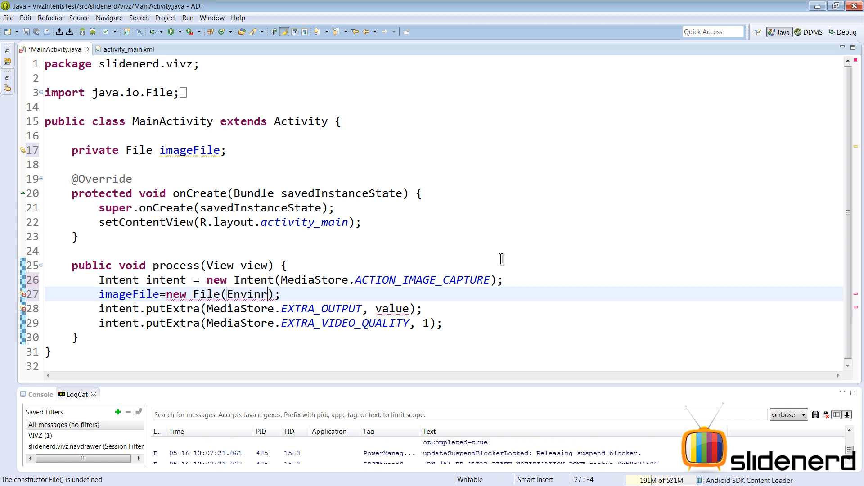
Step: Pass the public DIRECTORY_PICTURES directory and "test.jpg" to the File constructor
{"action": "type", "text": "on"}
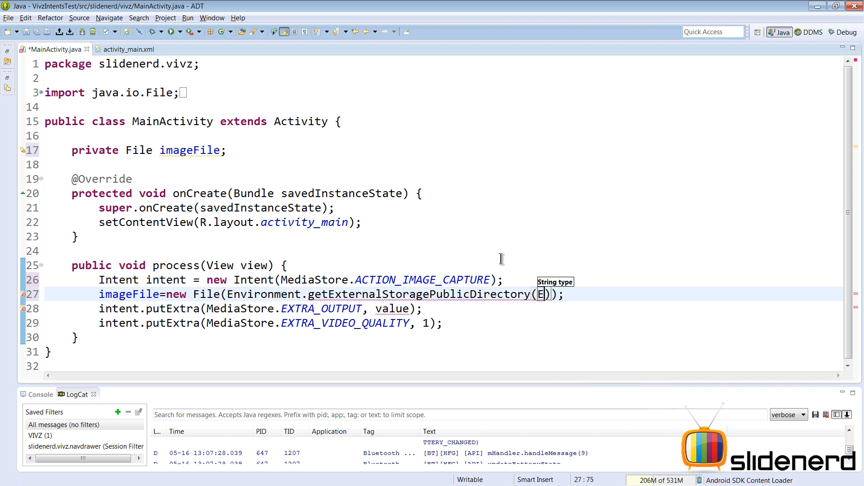
{"action": "type", "text": "nvion"}
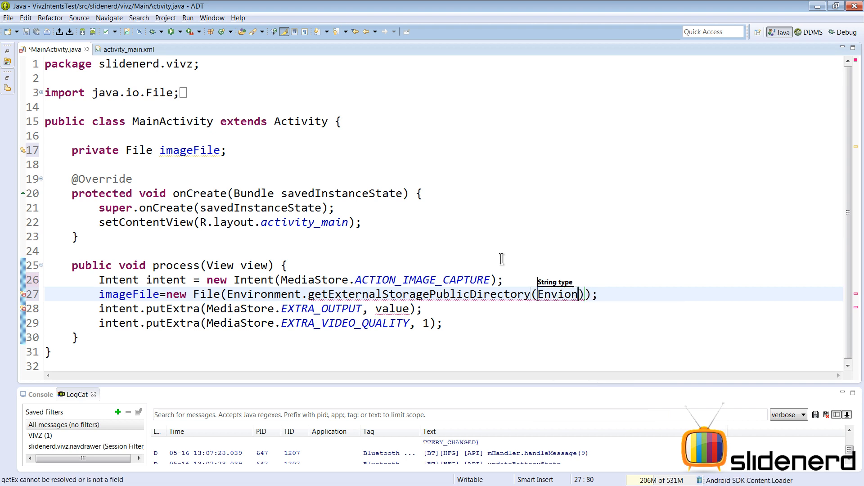
{"action": "type", "text": "mtn"}
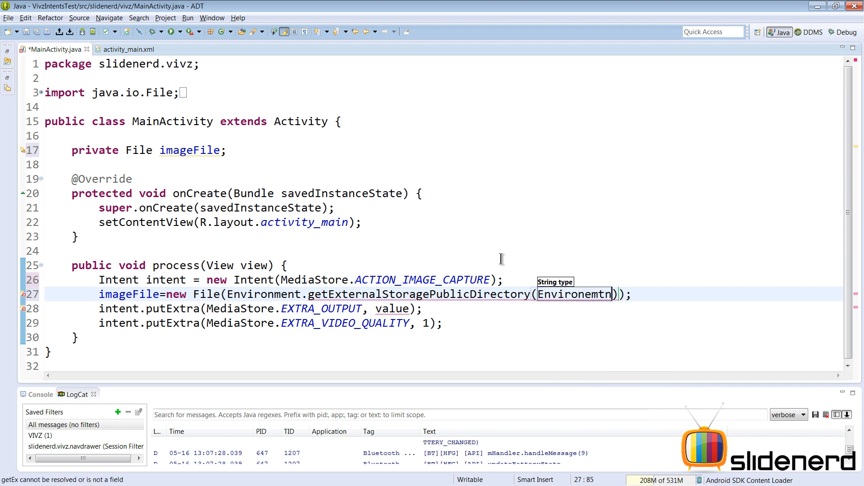
{"action": "type", "text": "Environment.DIRECTORY_PICTURES"}
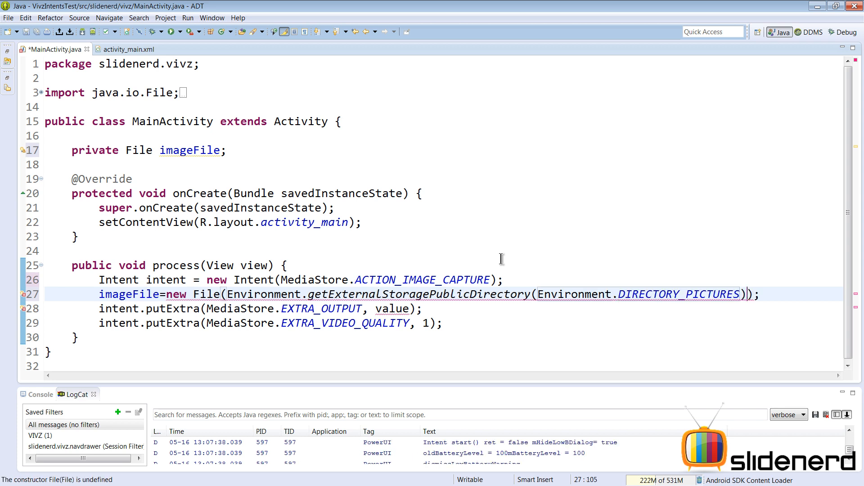
{"action": "type", "text": ","}
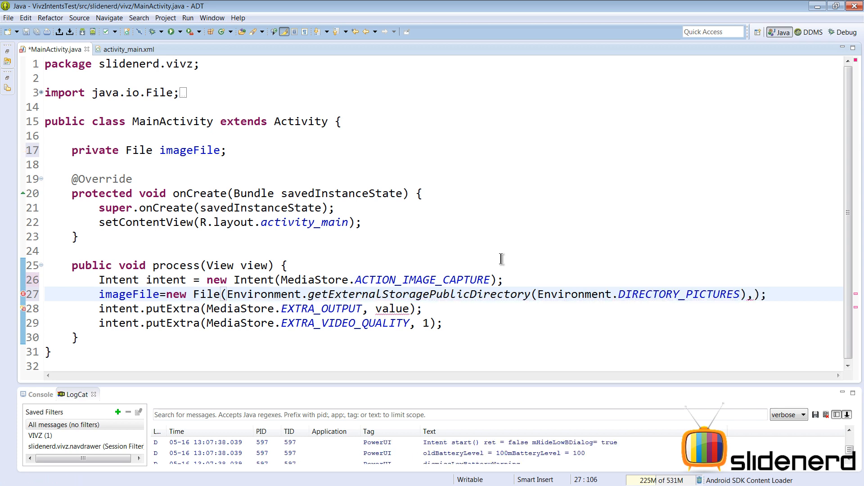
{"action": "type", "text": "\"test.jpg\");"}
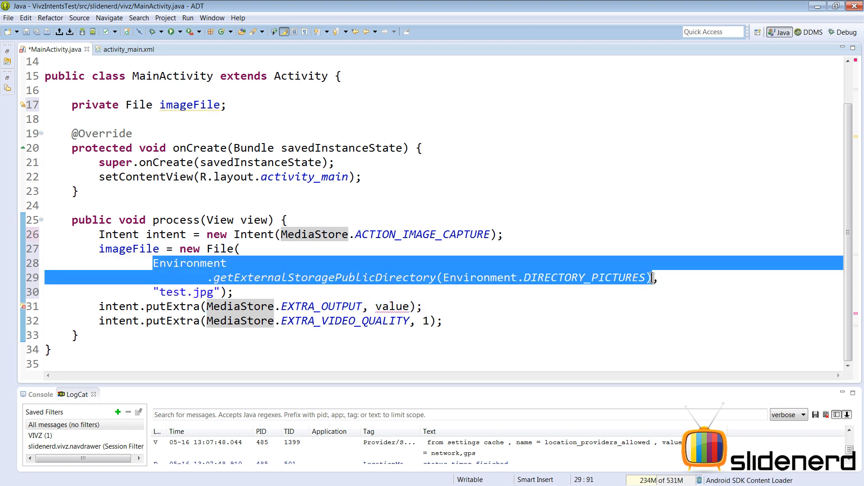
{"action": "double_click", "coordinate": [171, 292]}
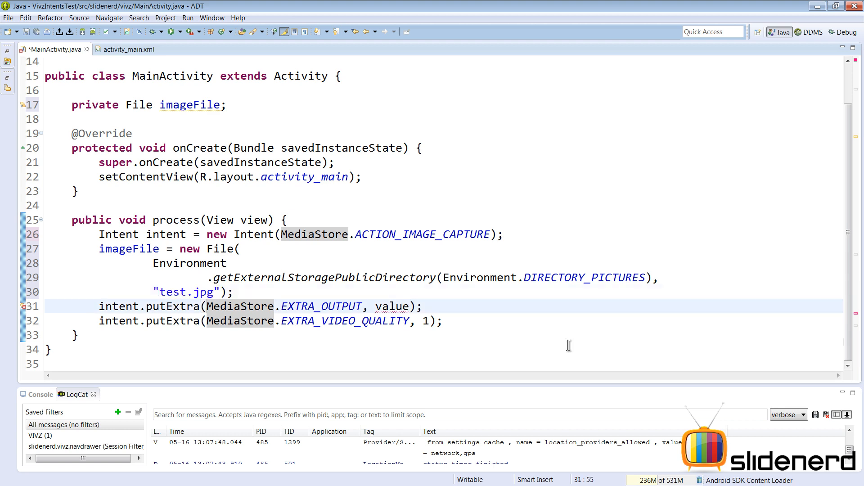
{"action": "key", "text": "Return"}
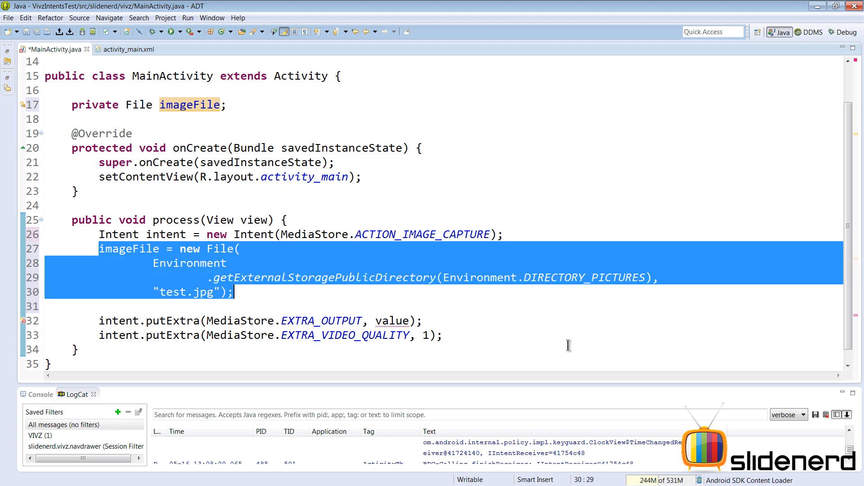
Step: Create a Uri named tempuri with Uri.fromFile(imageFile)
{"action": "type", "text": "U"}
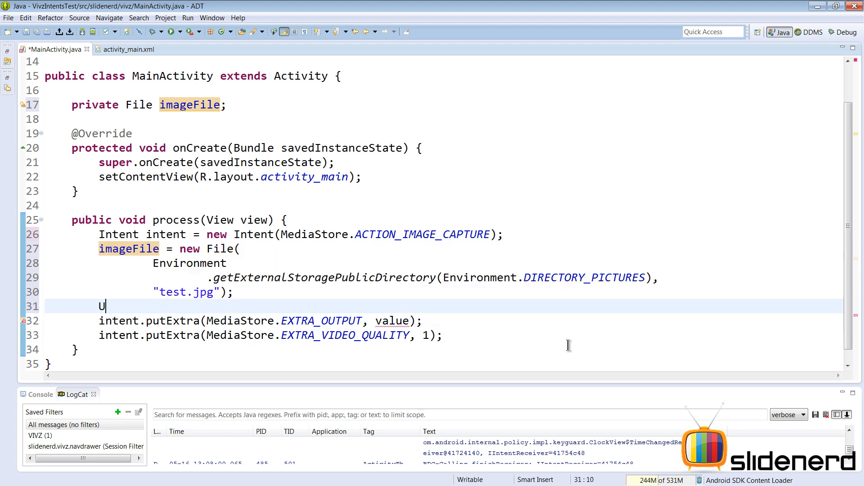
{"action": "type", "text": "ri.from"}
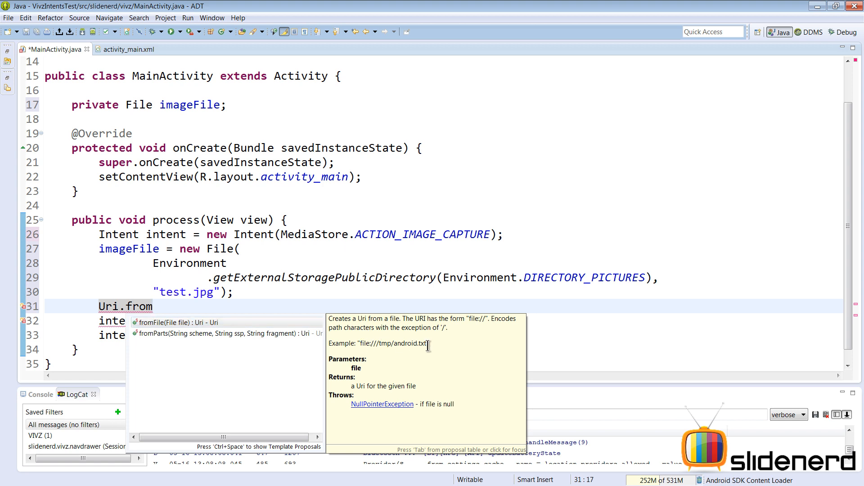
{"action": "left_click", "coordinate": [194, 322]}
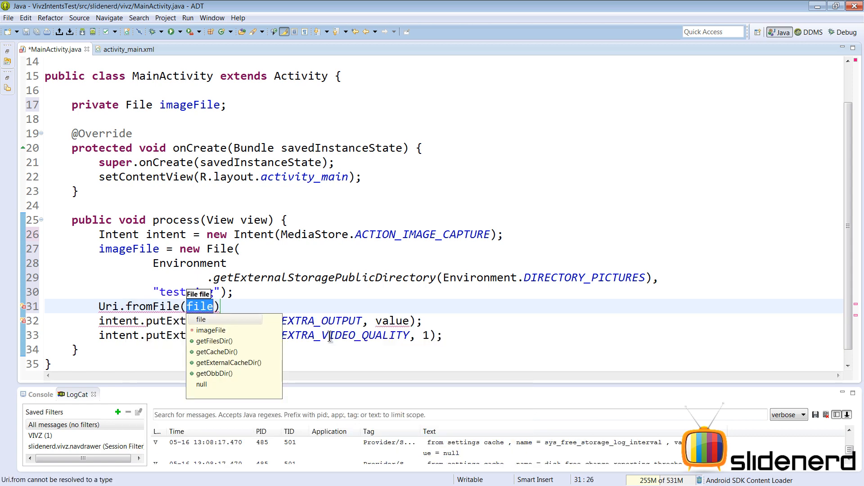
{"action": "type", "text": "imageF"}
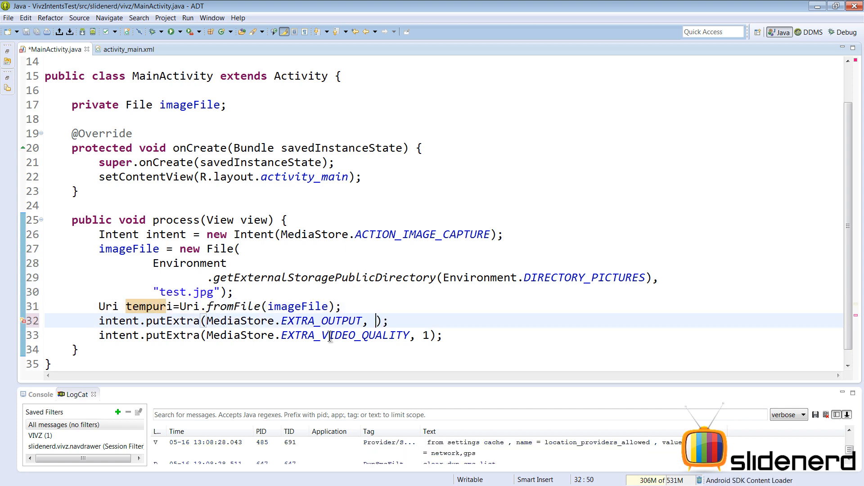
{"action": "type", "text": "tempuri"}
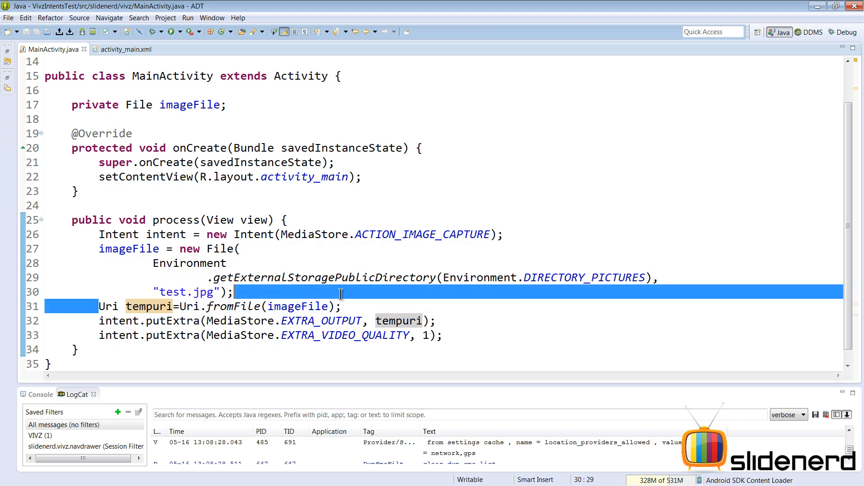
Step: Use tempuri as the EXTRA_OUTPUT value and start the startActivityForResult call
{"action": "left_click", "coordinate": [94, 321]}
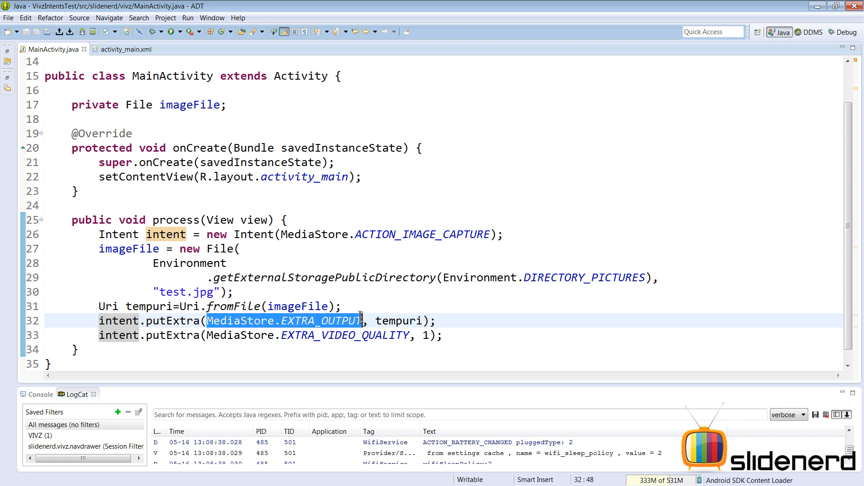
{"action": "double_click", "coordinate": [398, 321]}
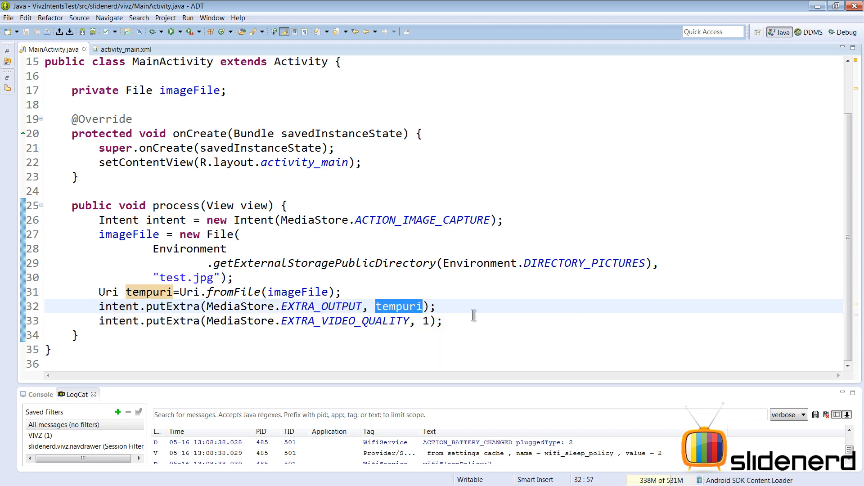
{"action": "type", "text": "startActivityForResult(intent, requestCode);"}
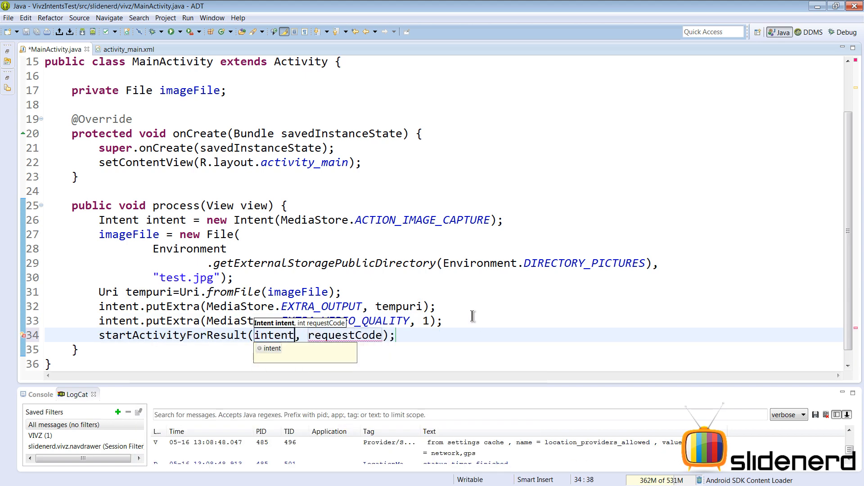
Step: Finish startActivityForResult(intent, 0) with request code 0 and save MainActivity.java
{"action": "type", "text": "0"}
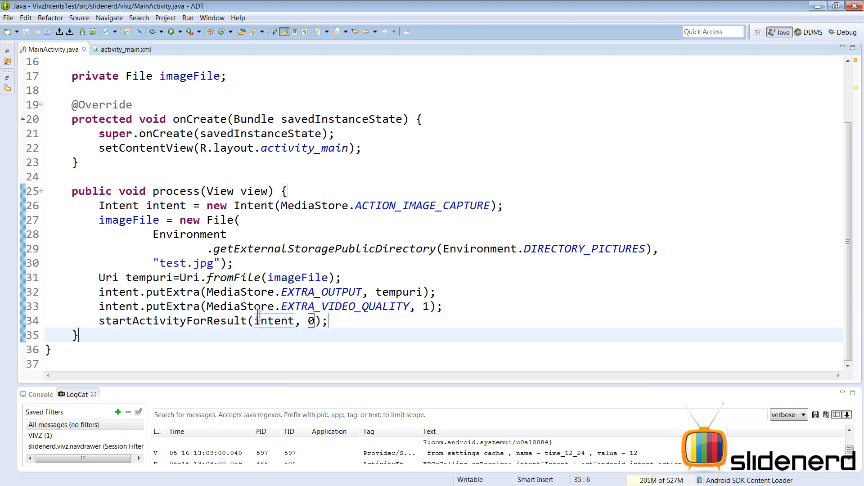
Step: Generate the onActivityResult override containing an empty if (requestCode == 0) block
{"action": "type", "text": "onA"}
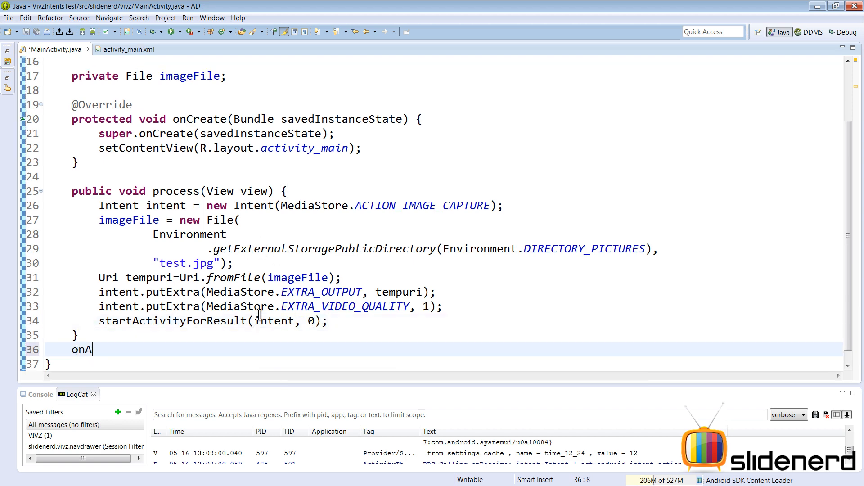
{"action": "type", "text": "cted void"}
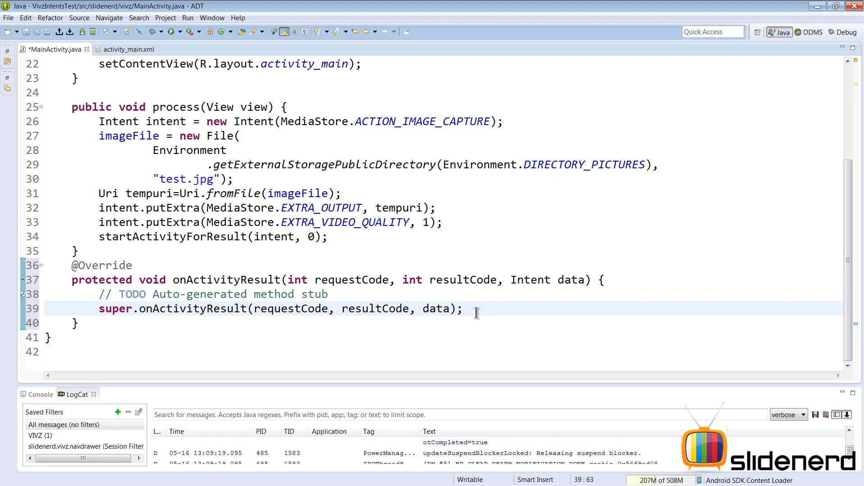
{"action": "type", "text": "if(requestCode==0"}
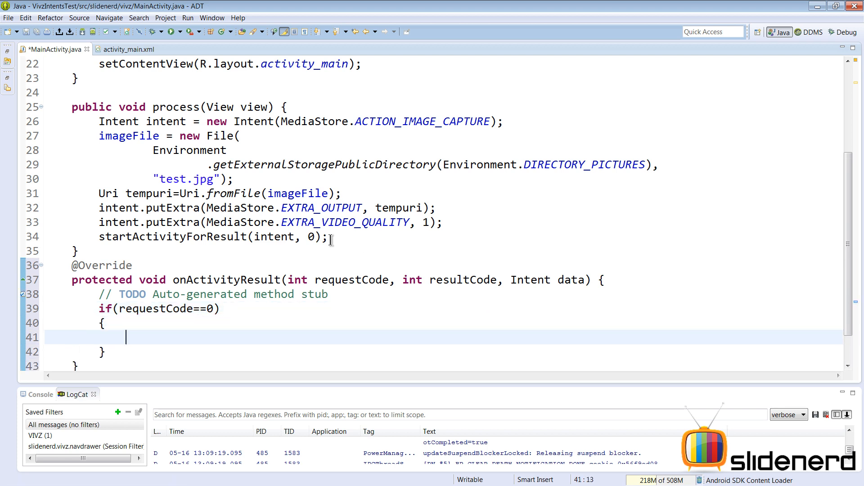
{"action": "double_click", "coordinate": [313, 236]}
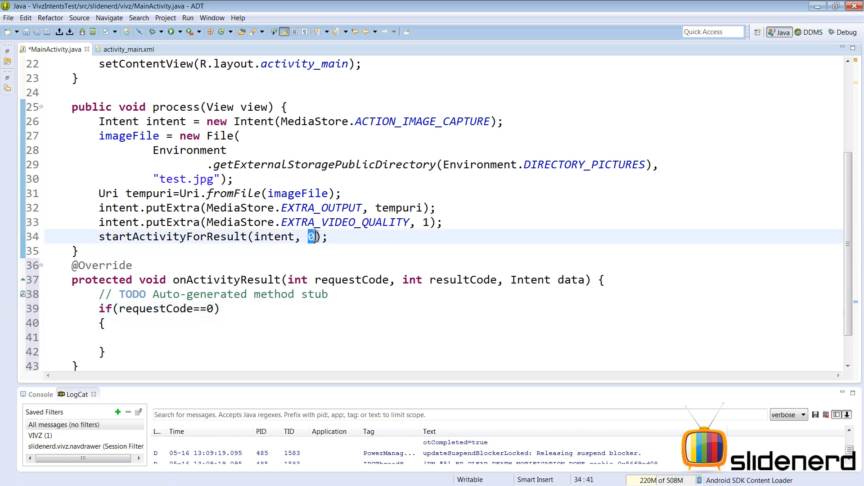
{"action": "left_click", "coordinate": [105, 351]}
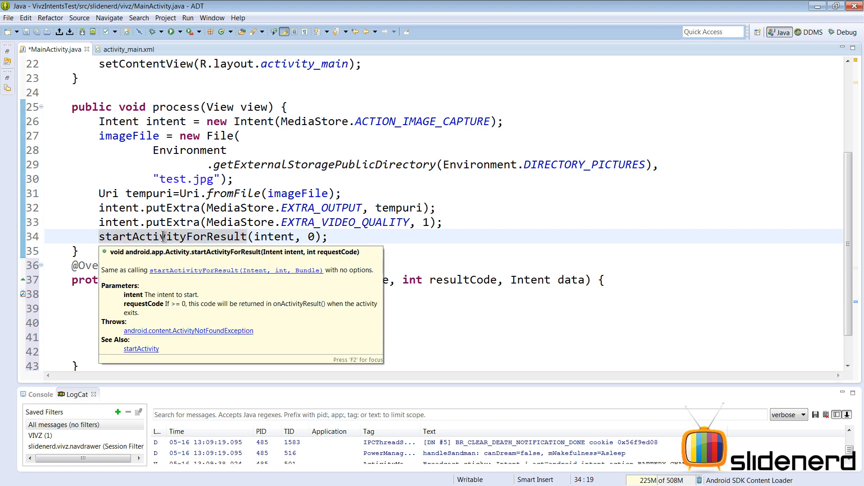
{"action": "mouse_move", "coordinate": [206, 352]}
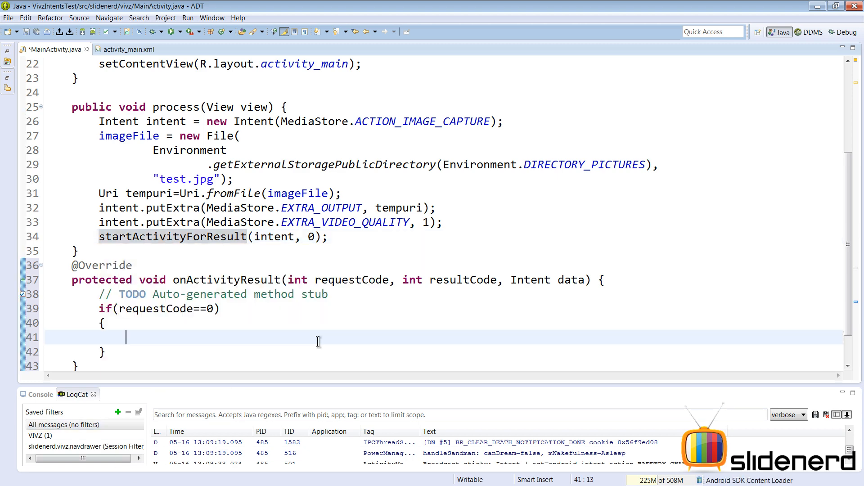
Step: Build a resultCode switch with Activity.RESULT_OK, RESULT_CANCELED and default cases, then reformat
{"action": "type", "text": "switch (resultCode) {"}
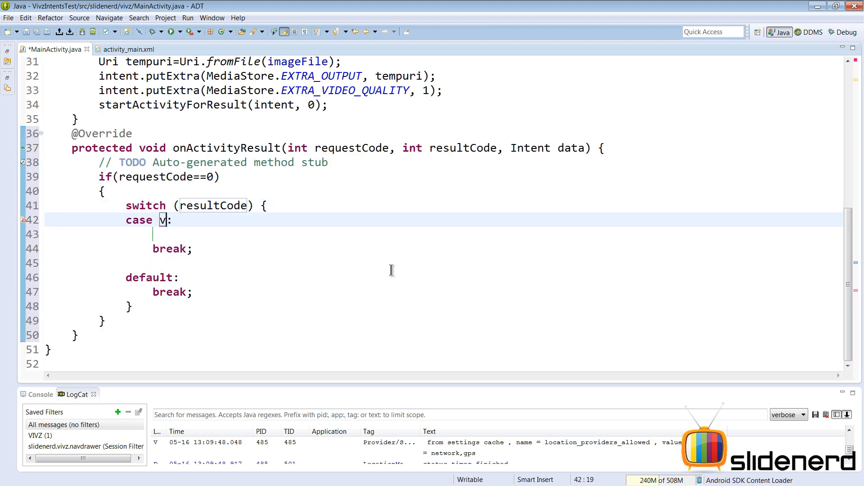
{"action": "key", "text": "Backspace"}
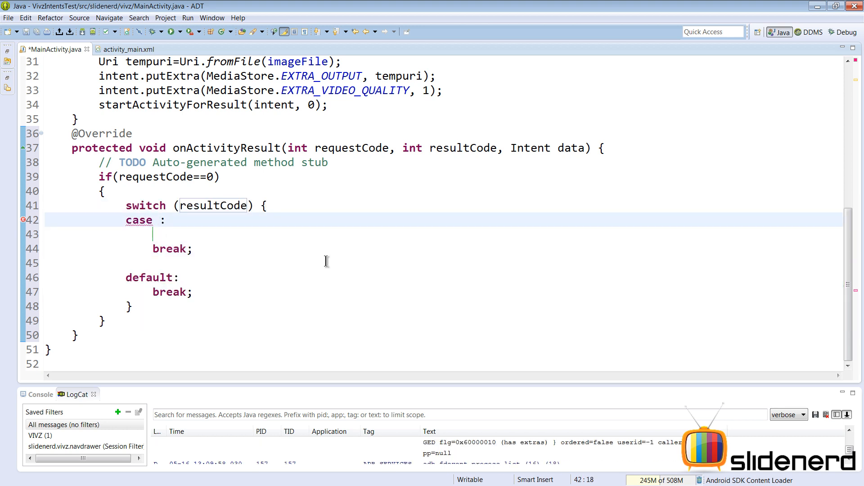
{"action": "type", "text": "Activity.RESULT_OK"}
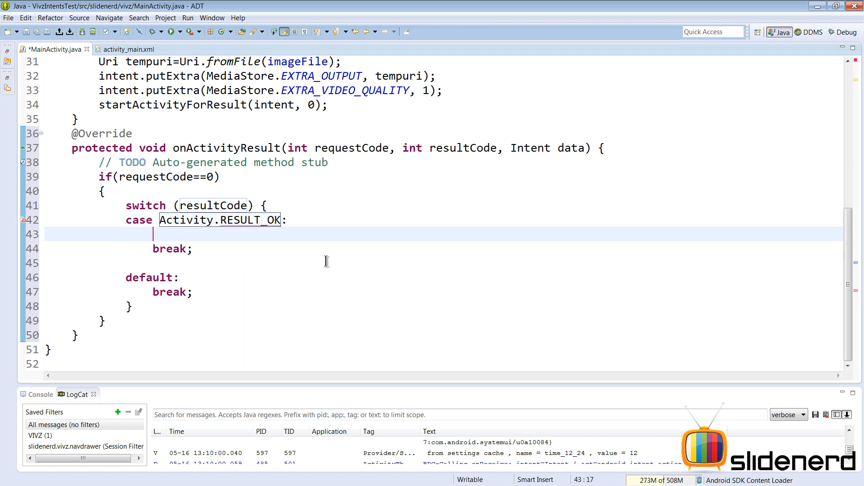
{"action": "left_click", "coordinate": [325, 263]}
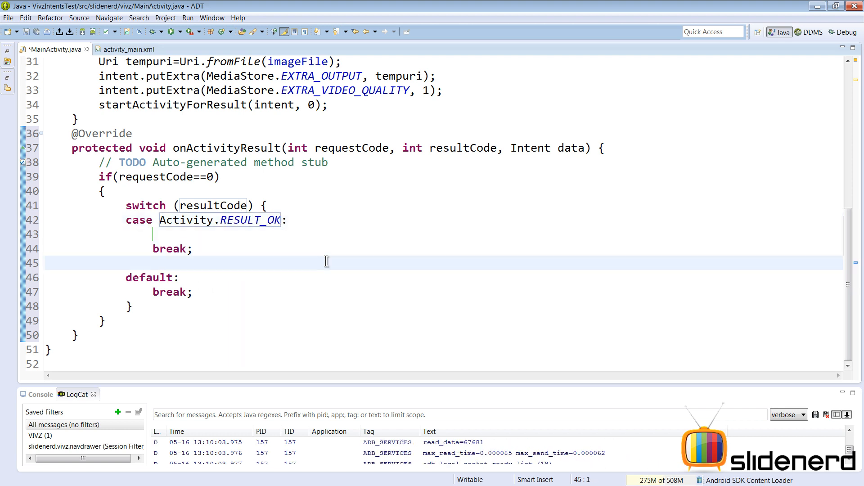
{"action": "type", "text": "case Activity.RESULT_CANCELED:"}
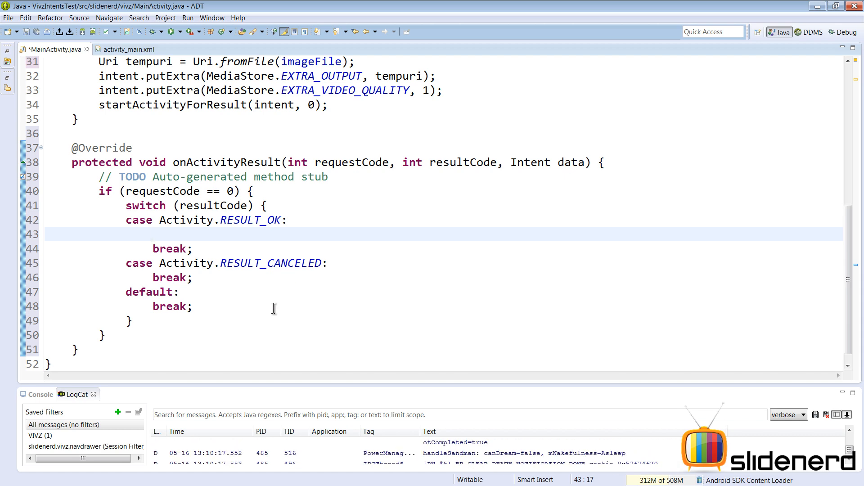
{"action": "scroll", "scroll_direction": "up", "scroll_amount": 3}
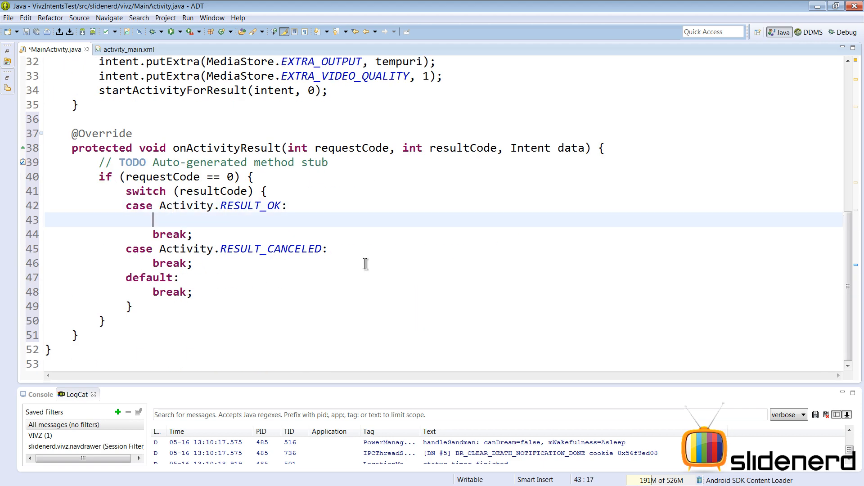
Step: Add an if (imageFile.exists()) / else structure with Toast.makeText calls in RESULT_OK
{"action": "type", "text": "if(imageFile.,"}
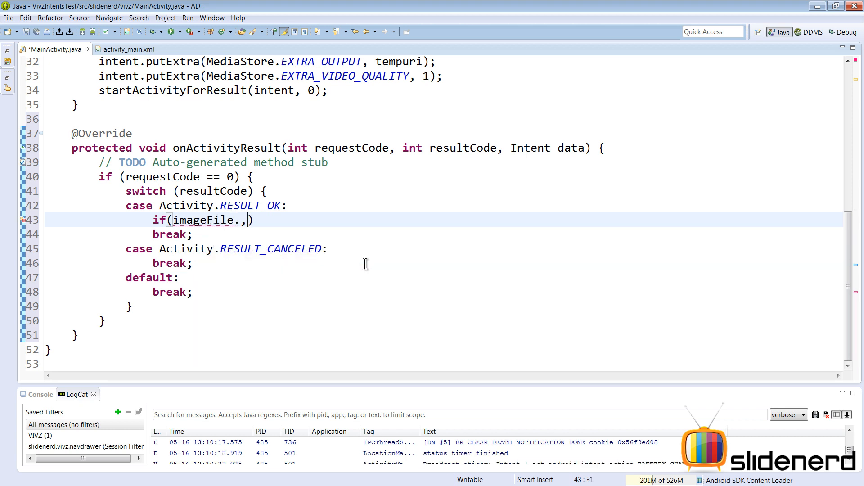
{"action": "type", "text": "exists("}
{"action": "type", "text": "{"}
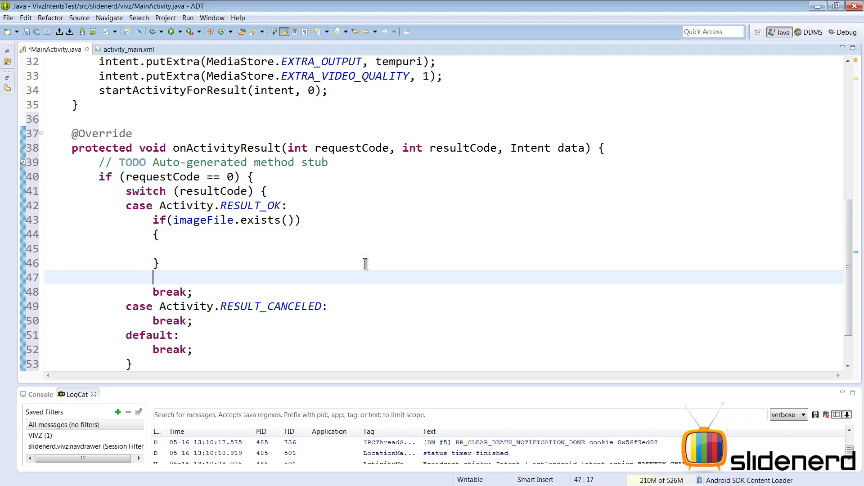
{"action": "type", "text": "else"}
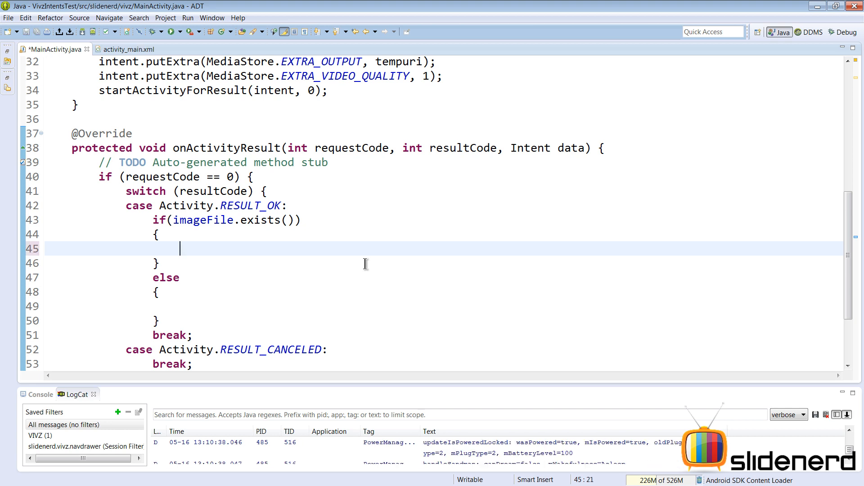
{"action": "type", "text": "Toast.makeText(this, \"\", Toast.LENGTH_LONG).show();"}
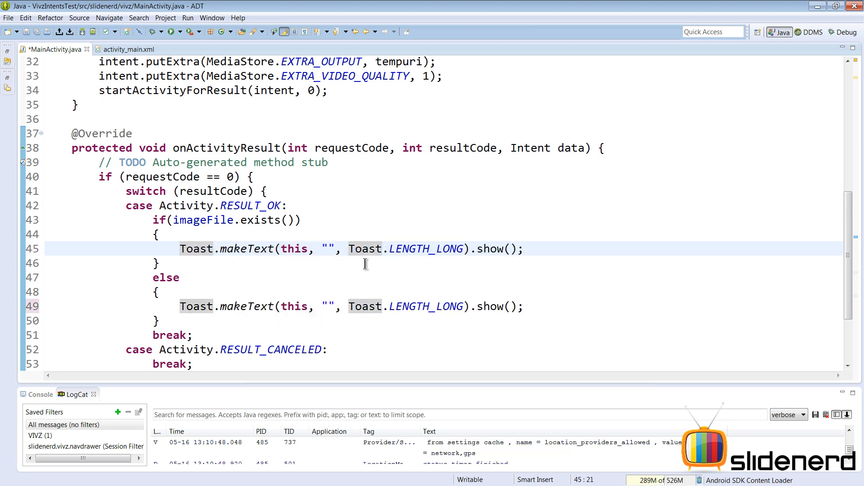
Step: Fill the toasts with the saved imageFile path and 'There was an error saving the file'
{"action": "left_click", "coordinate": [328, 249]}
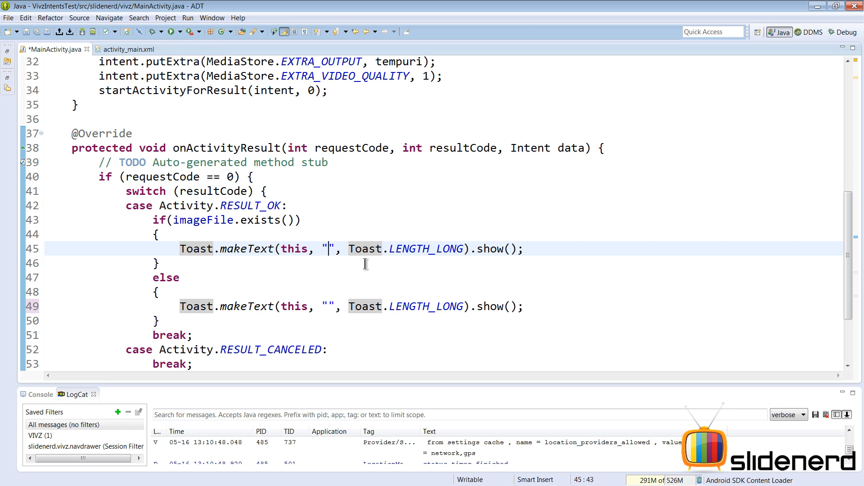
{"action": "type", "text": "The file was saved at"}
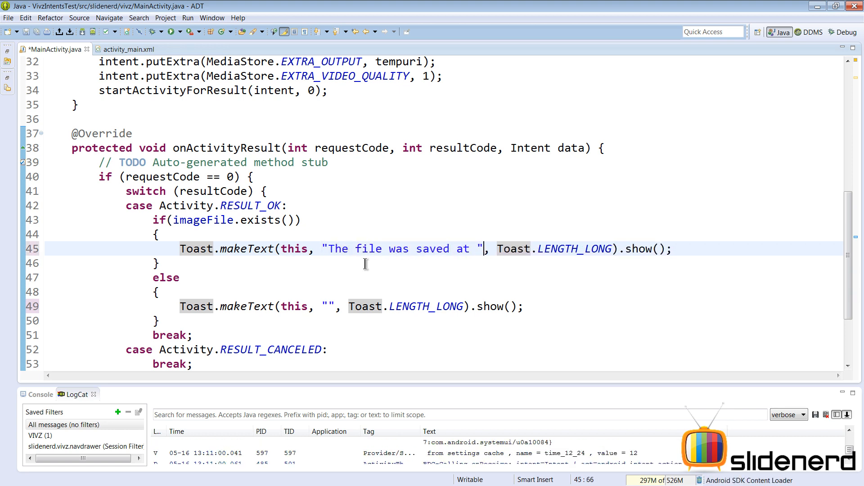
{"action": "type", "text": "+"}
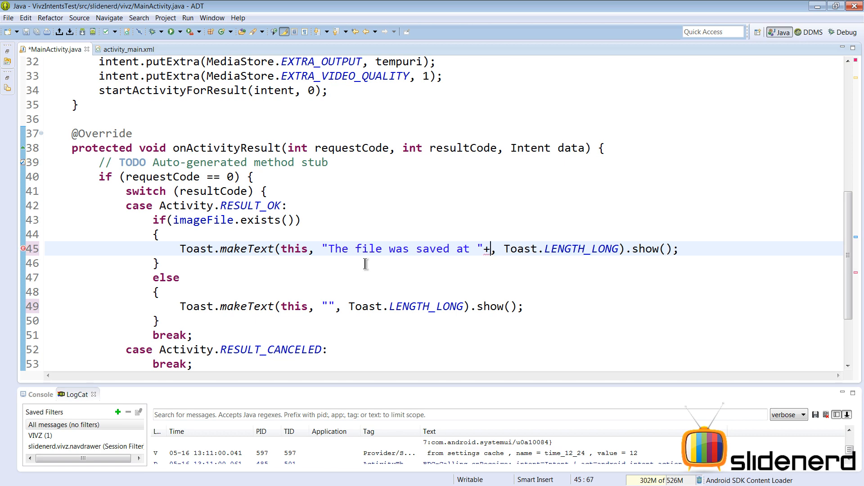
{"action": "type", "text": "imageFile.getAbsolutePath("}
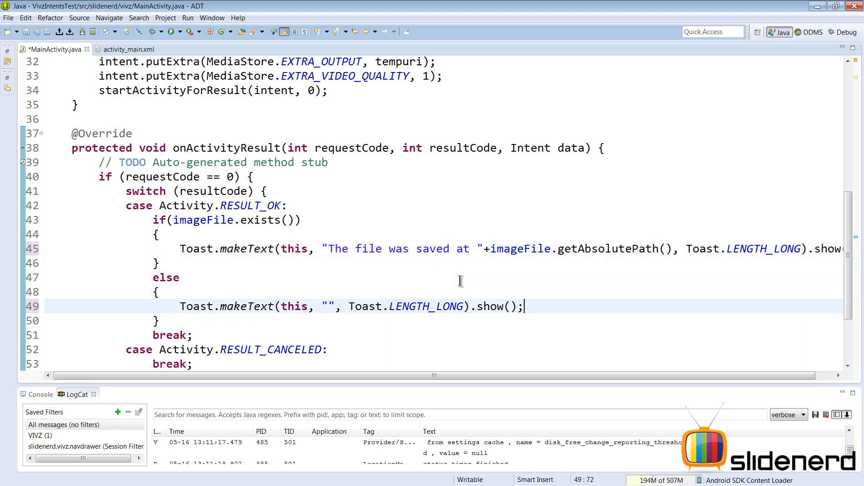
{"action": "left_click", "coordinate": [322, 307]}
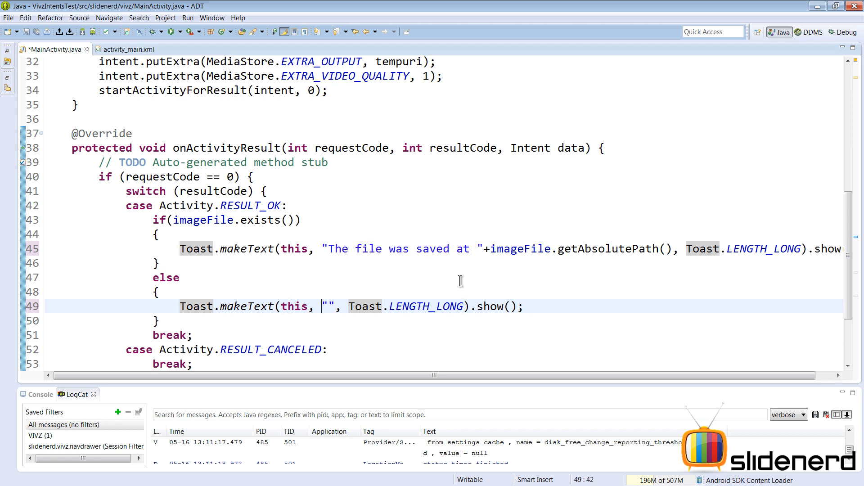
{"action": "type", "text": "There was an"}
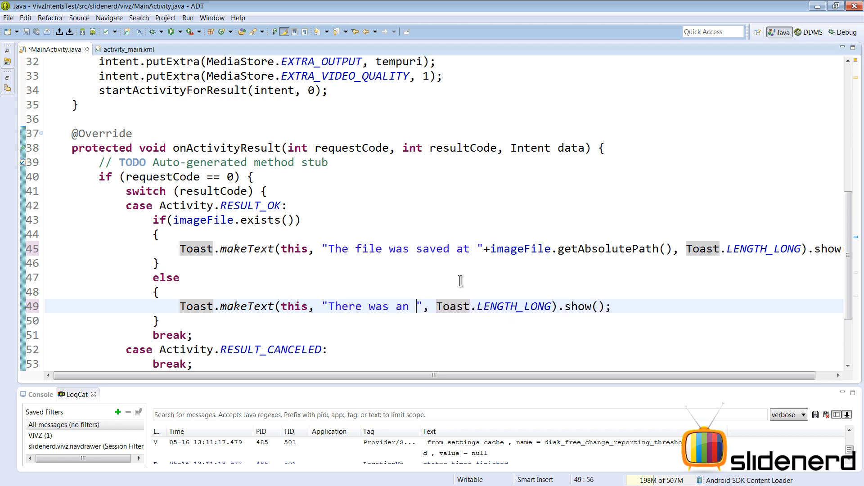
{"action": "type", "text": "error saving the file"}
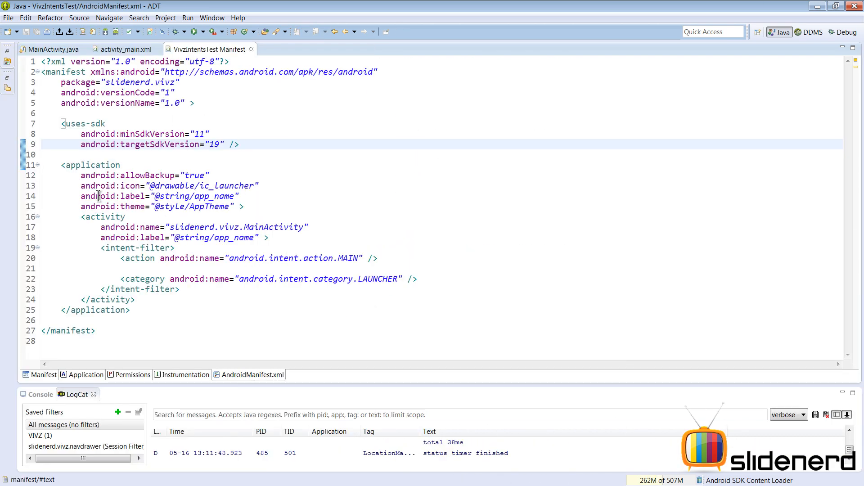
{"action": "mouse_move", "coordinate": [171, 117]}
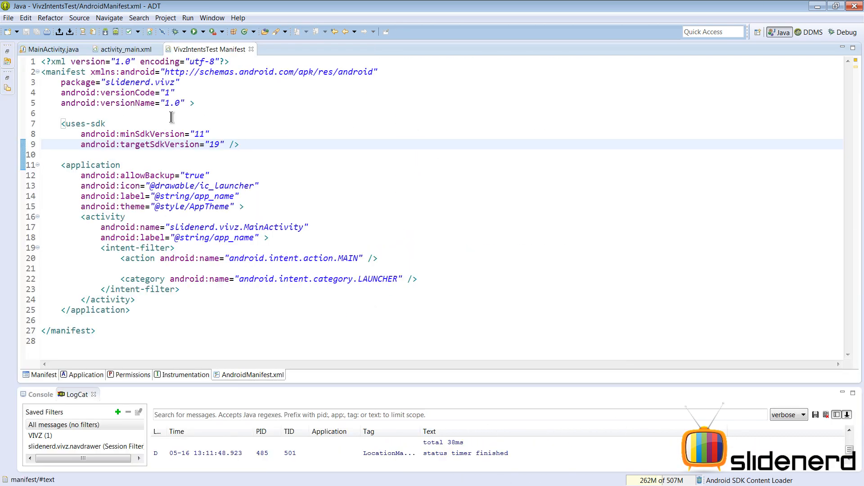
{"action": "mouse_move", "coordinate": [128, 49]}
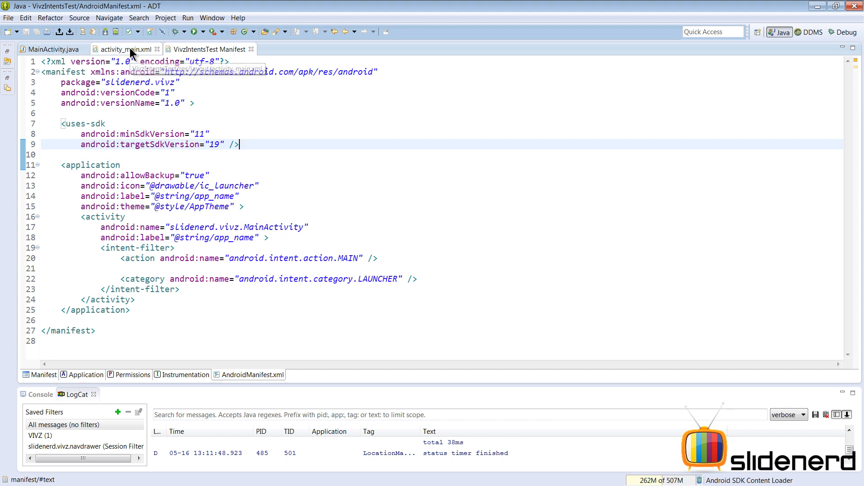
{"action": "mouse_move", "coordinate": [132, 52]}
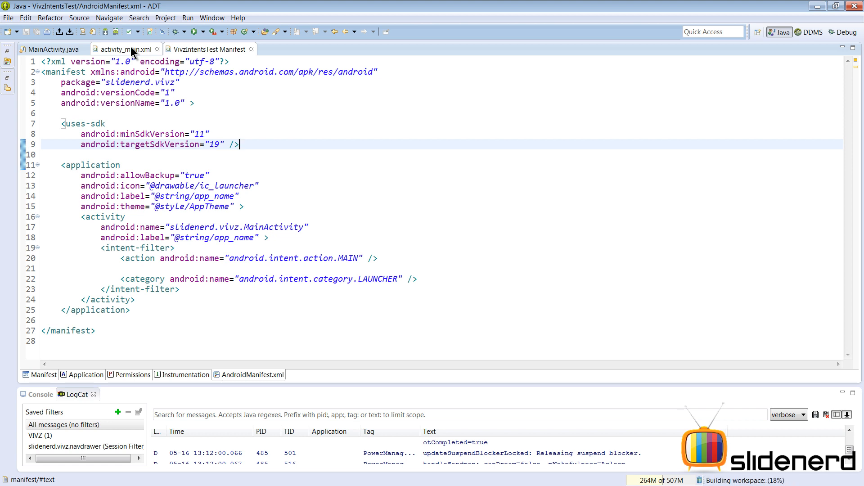
Step: Check the picture button in activity_main.xml, then go back to MainActivity.java
{"action": "left_click", "coordinate": [127, 49]}
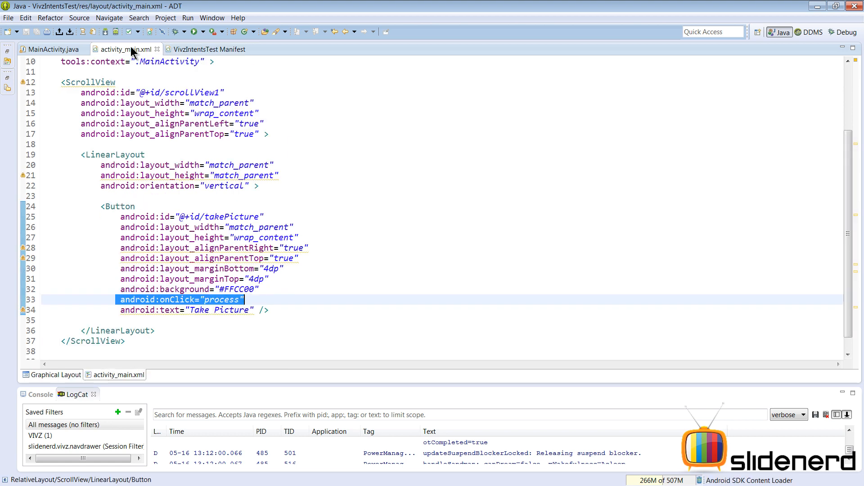
{"action": "mouse_move", "coordinate": [49, 50]}
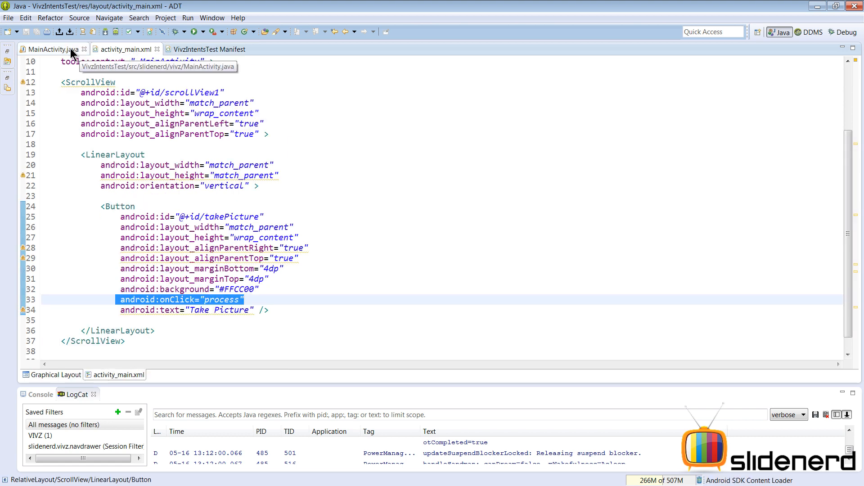
{"action": "left_click", "coordinate": [50, 49]}
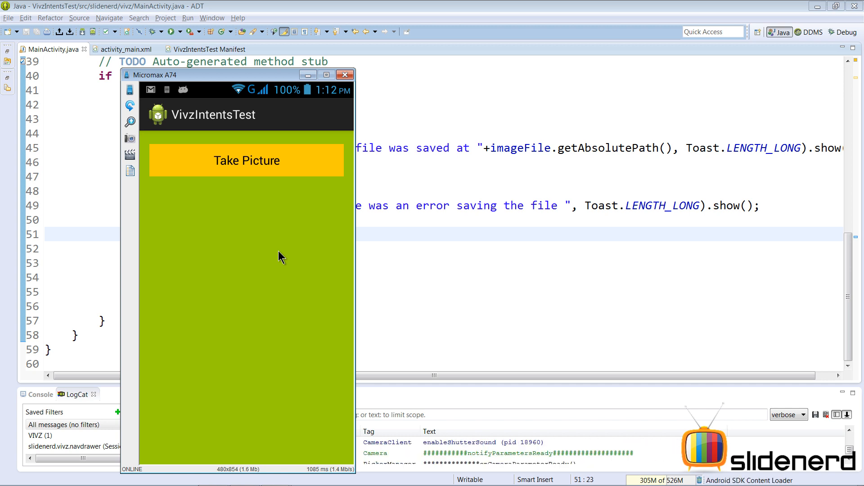
Step: Take a photo through the app's Take Picture button and accept the shot
{"action": "left_click", "coordinate": [246, 160]}
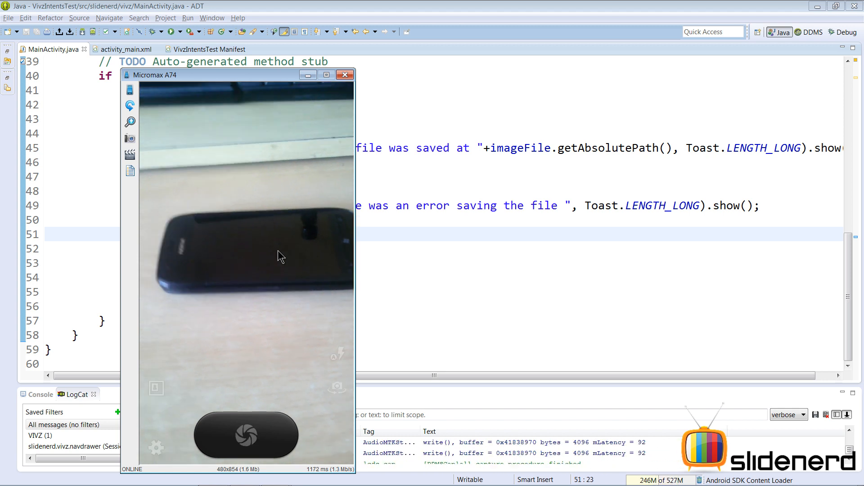
{"action": "left_click", "coordinate": [246, 434]}
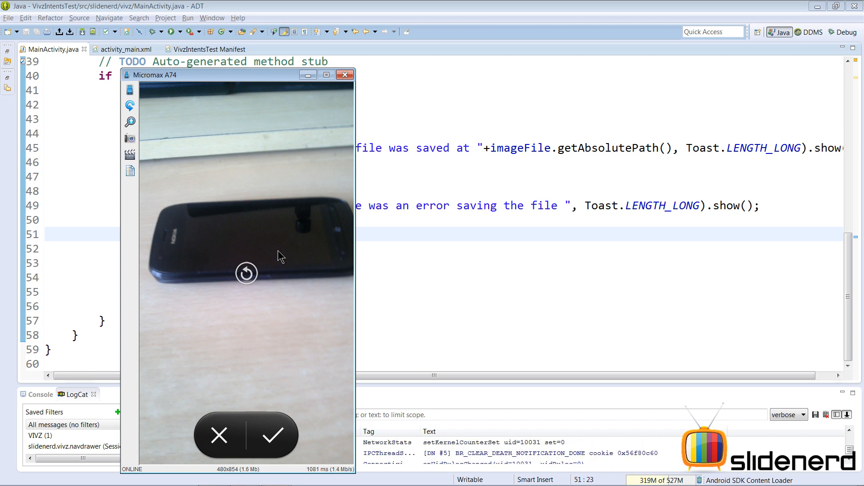
{"action": "left_click", "coordinate": [271, 435]}
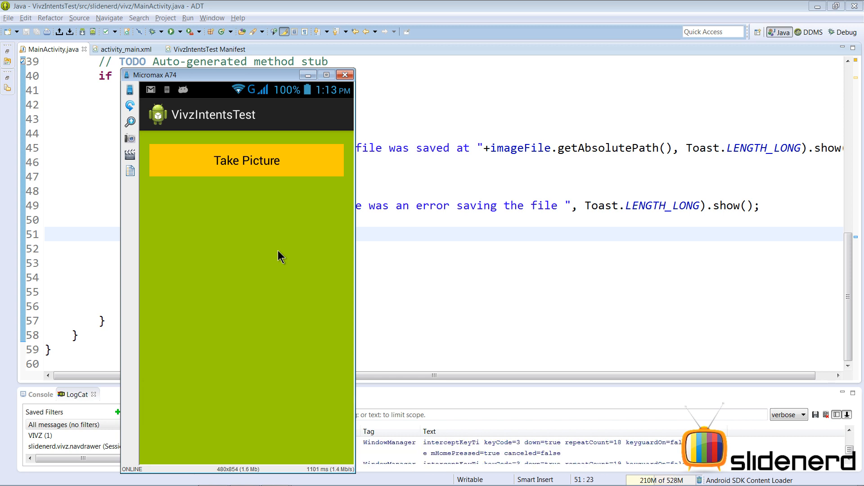
Step: Browse to the phone's Pictures folder and open test.jpg (380.98 KB)
{"action": "left_click", "coordinate": [246, 160]}
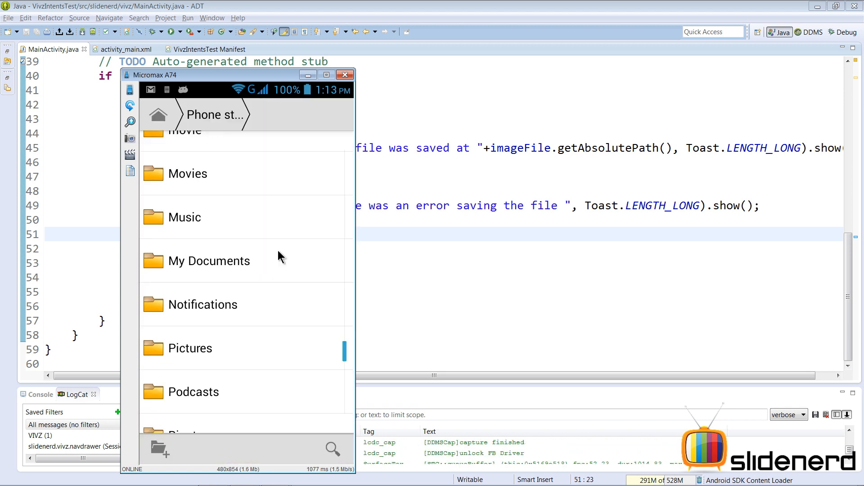
{"action": "left_click", "coordinate": [190, 348]}
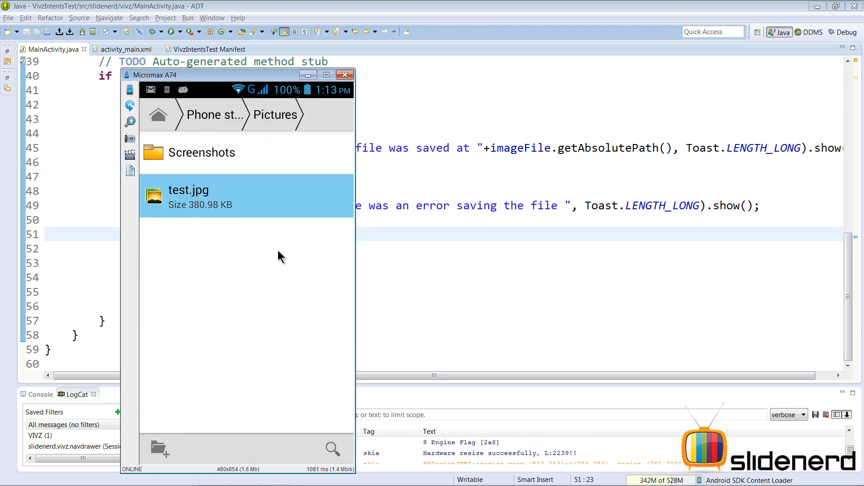
{"action": "left_click", "coordinate": [247, 196]}
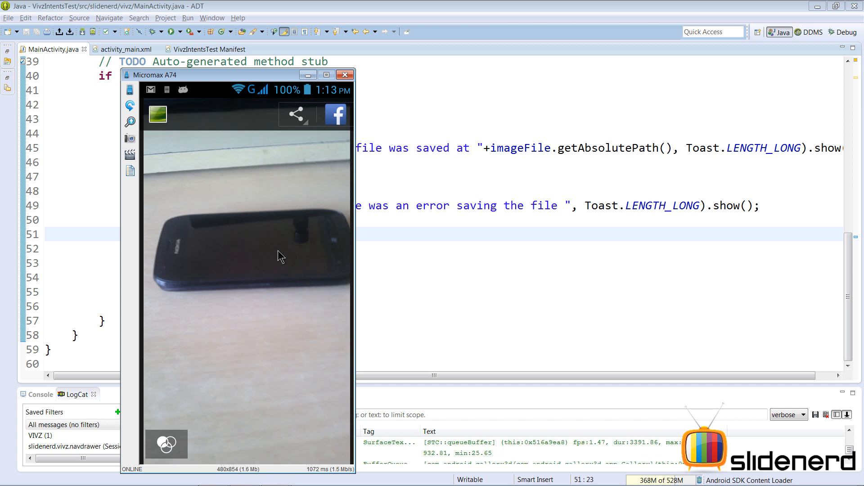